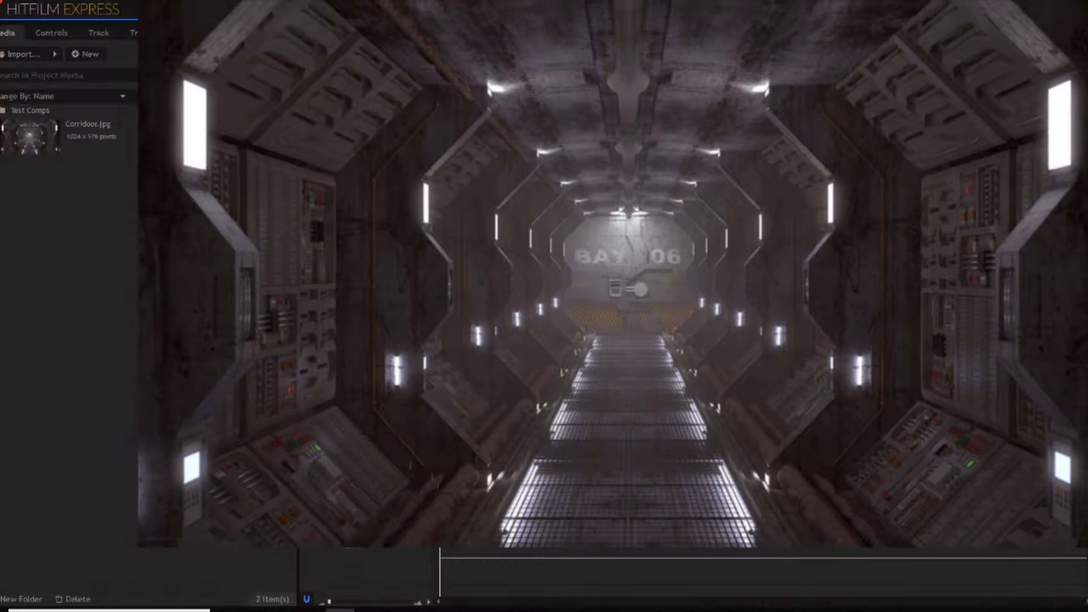
Review the start page and project settings, then return to the editing workspace.
click(681, 11)
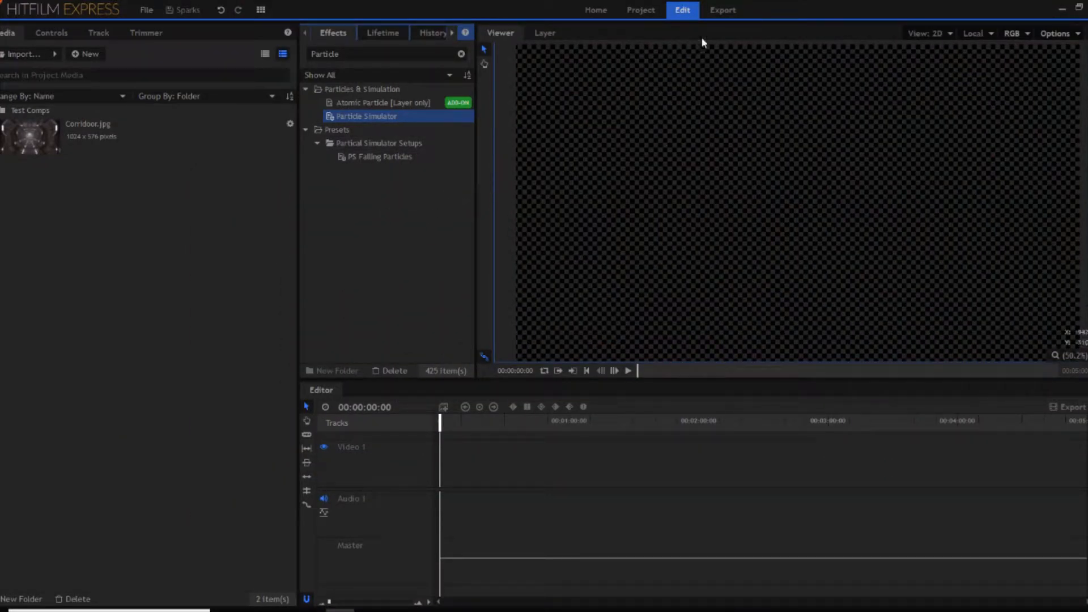
click(594, 10)
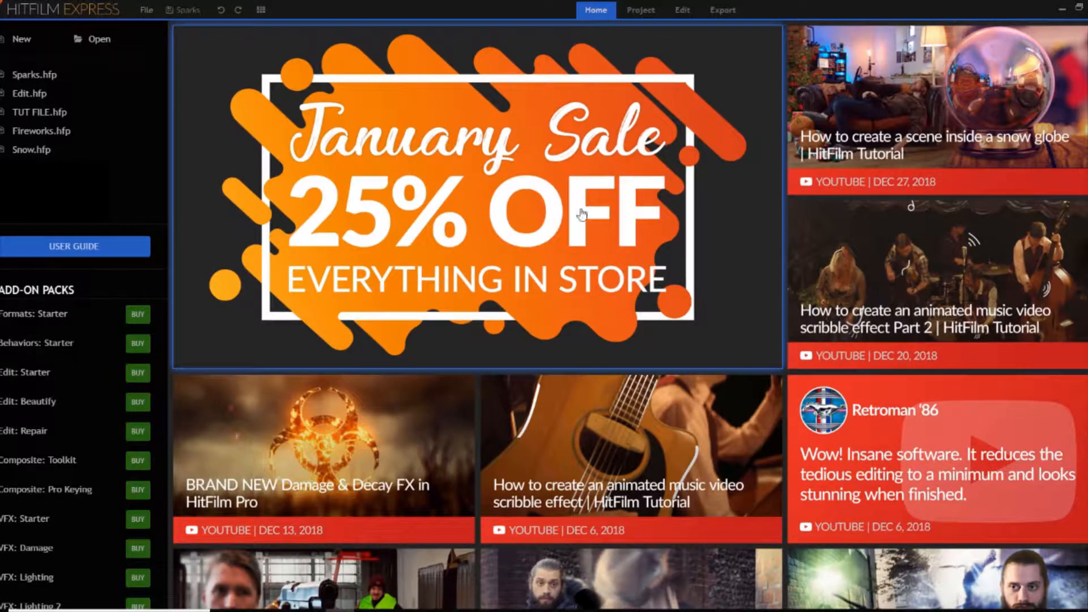
click(639, 11)
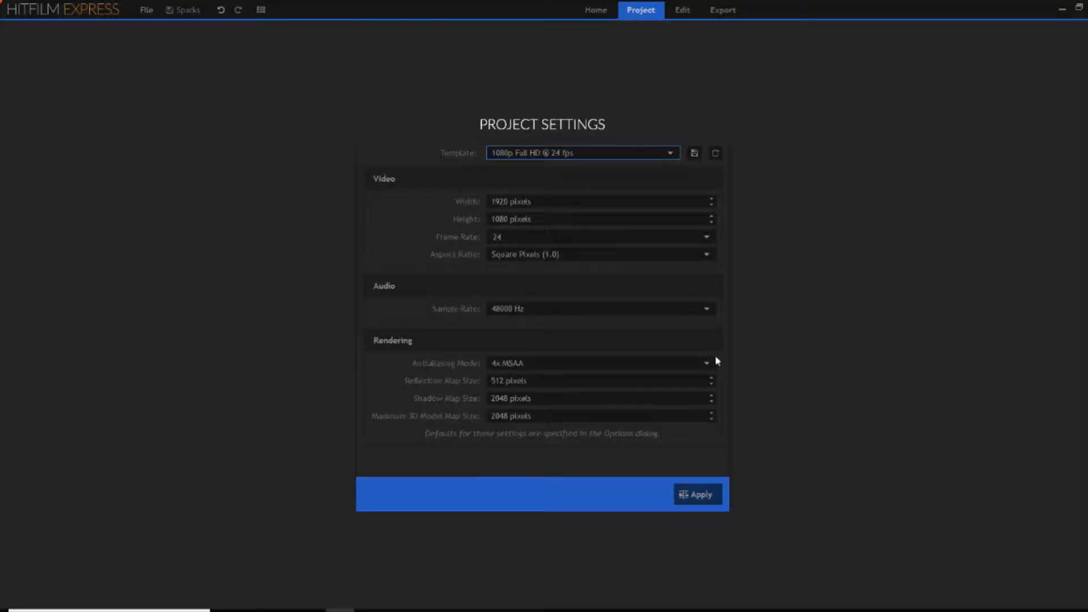
click(697, 494)
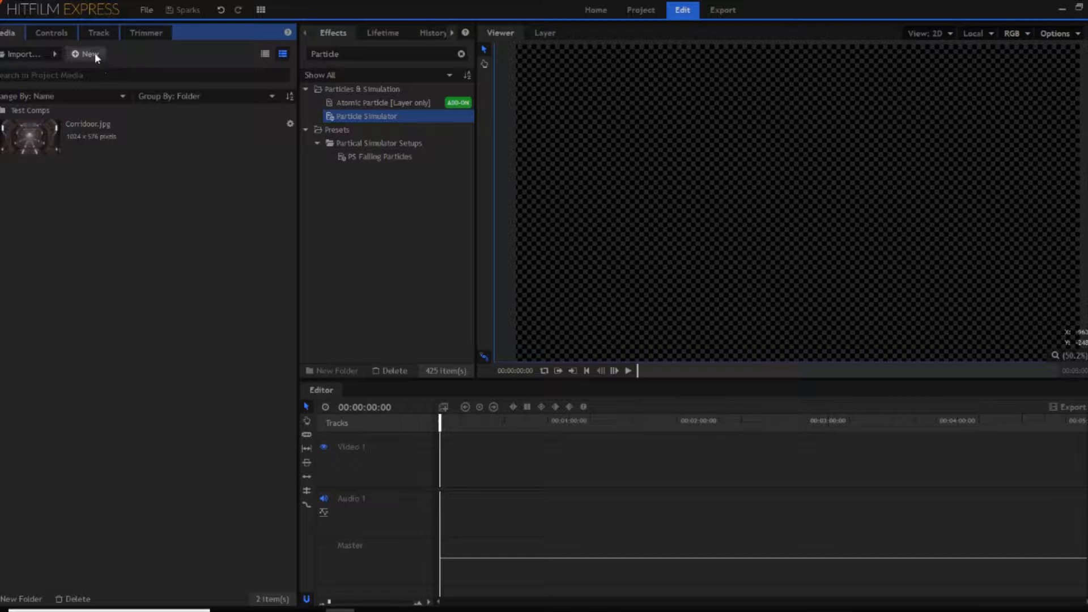
Create a 5-second composite shot named Sparks Tutorial at 1080p Full HD @ 24 fps.
click(85, 55)
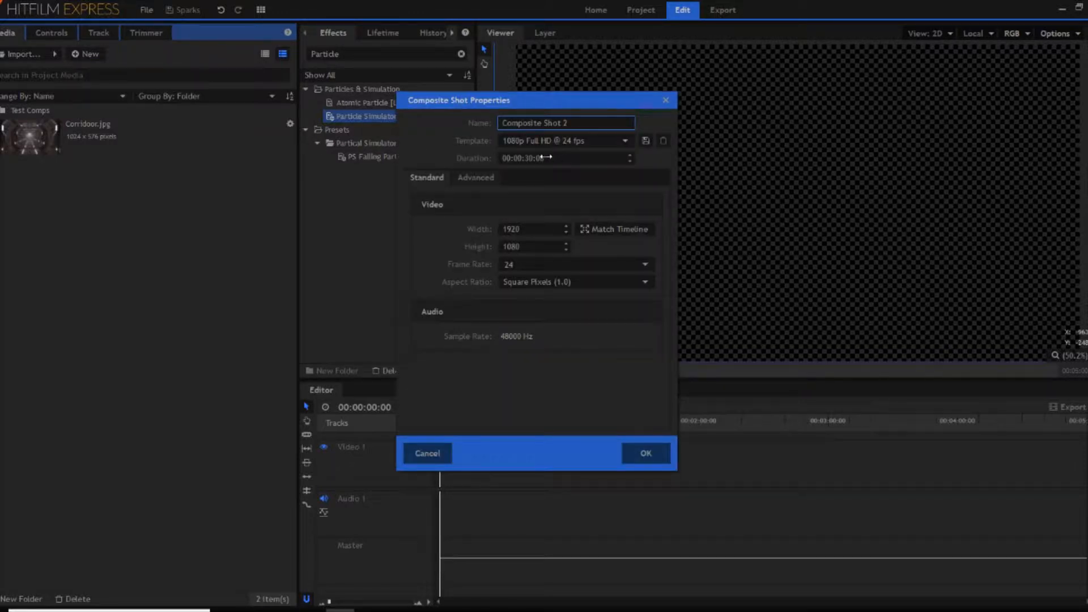
click(562, 158)
text(5)
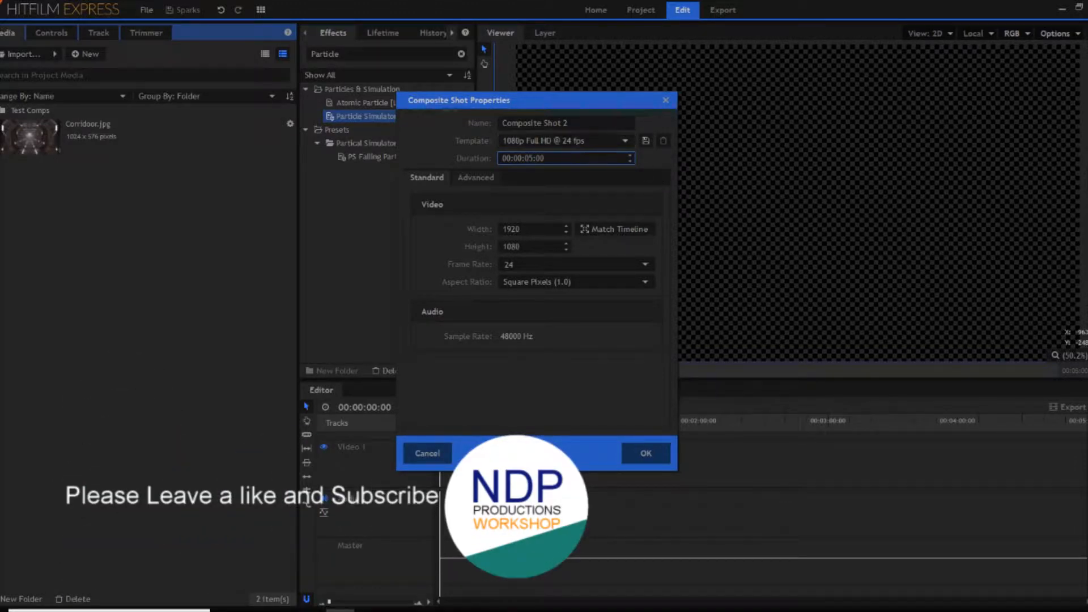
triple_click(564, 122)
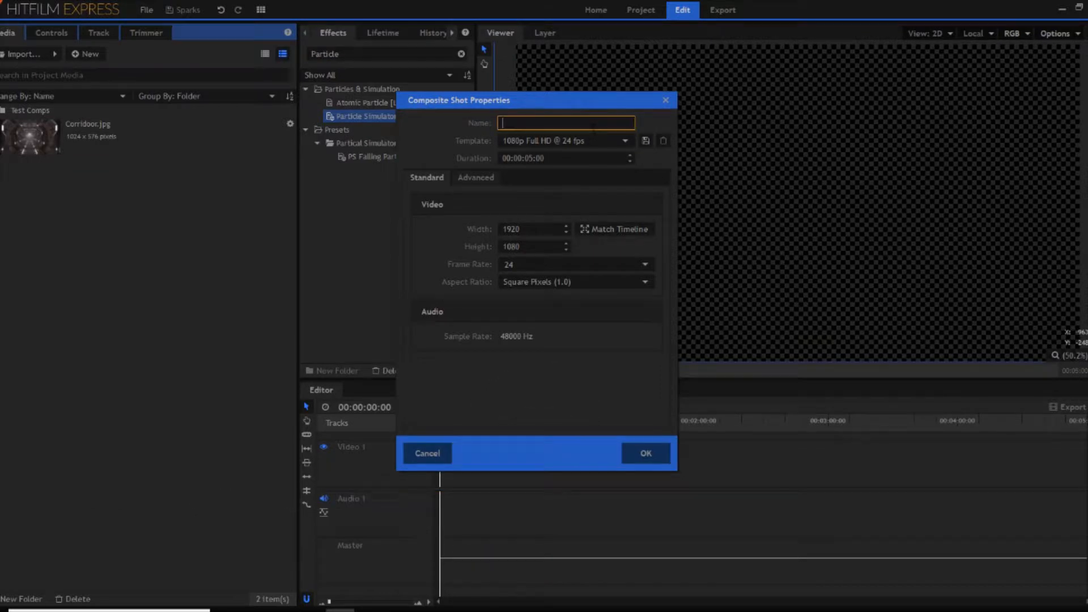
text(Sparks Tuto)
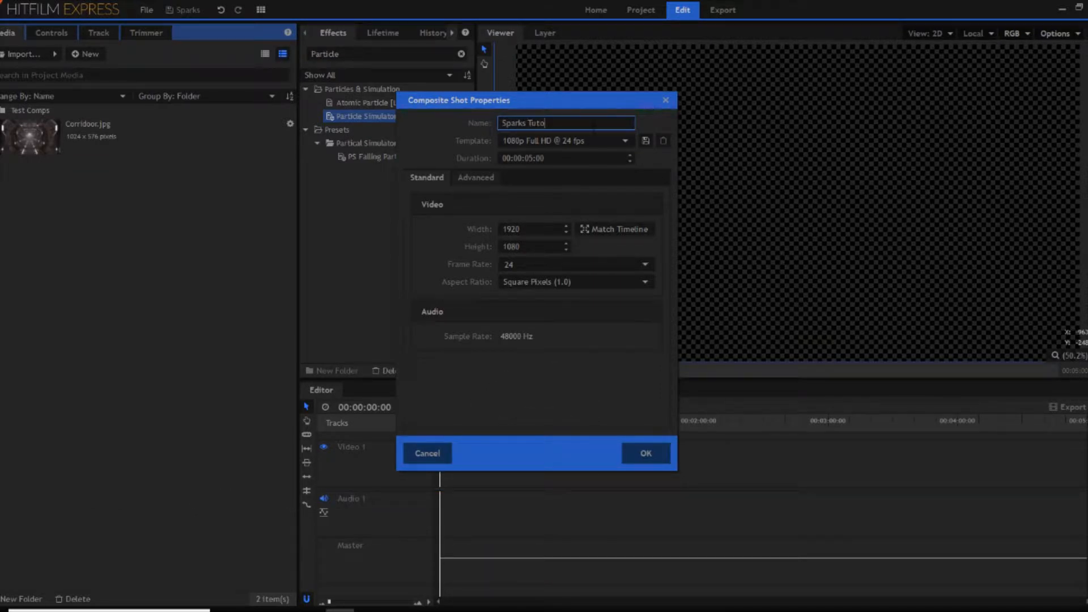
text(rial)
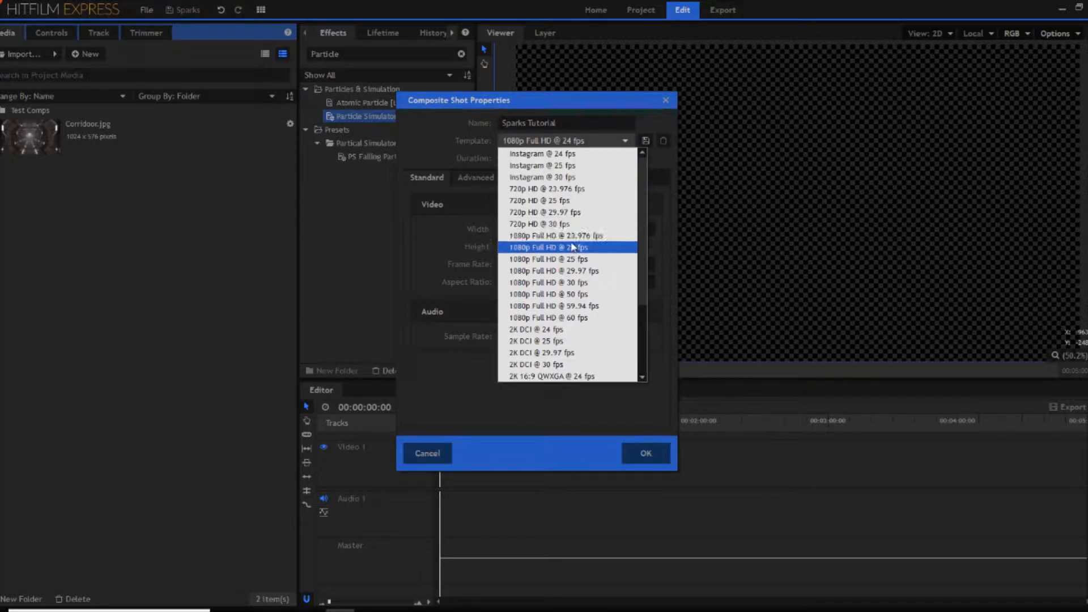
mouse_move(587, 252)
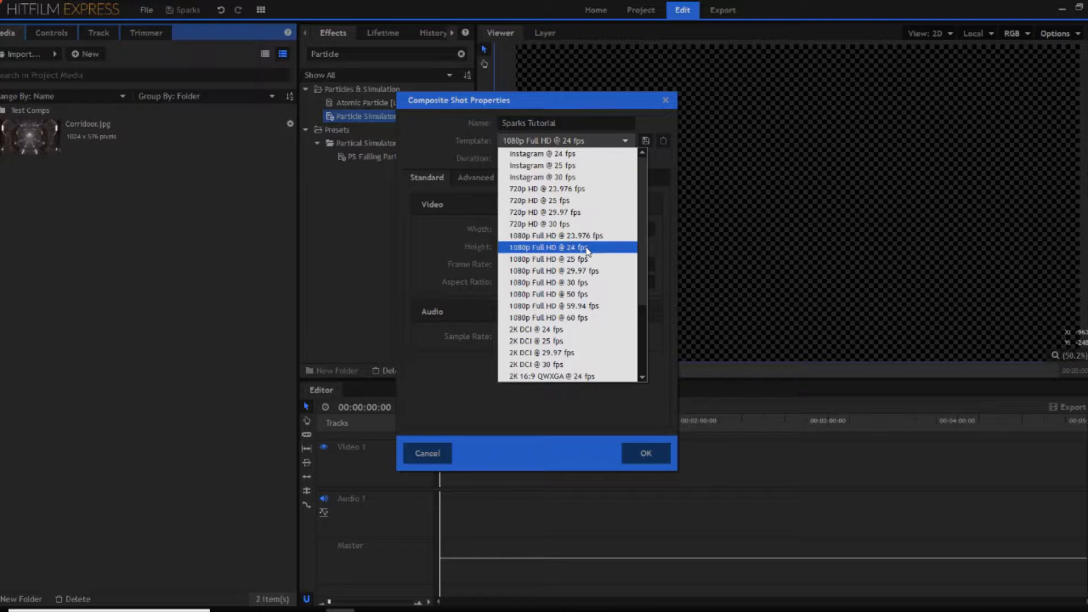
click(548, 247)
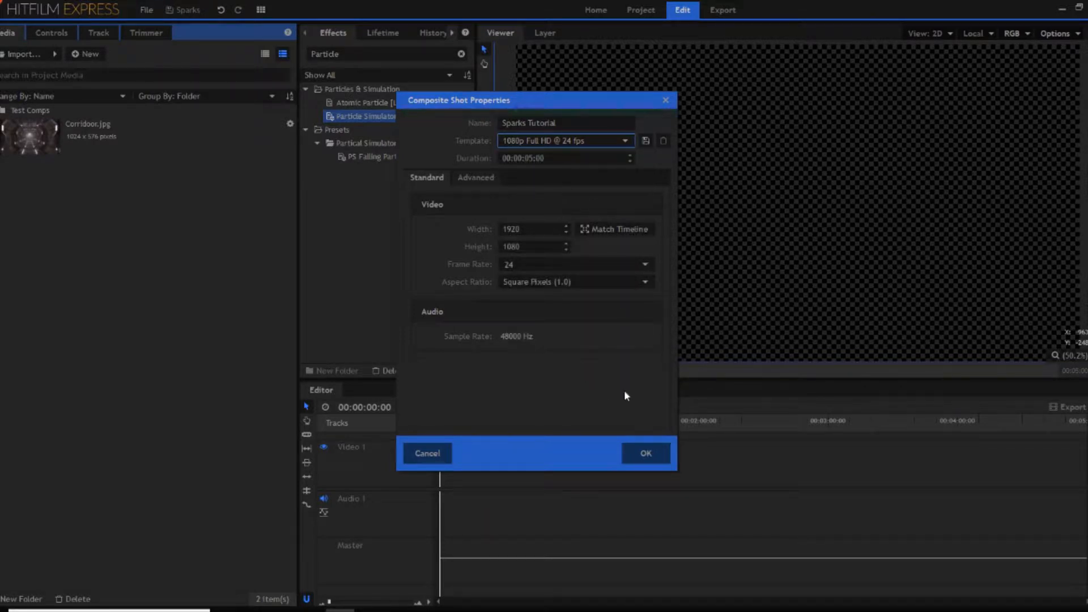
click(645, 452)
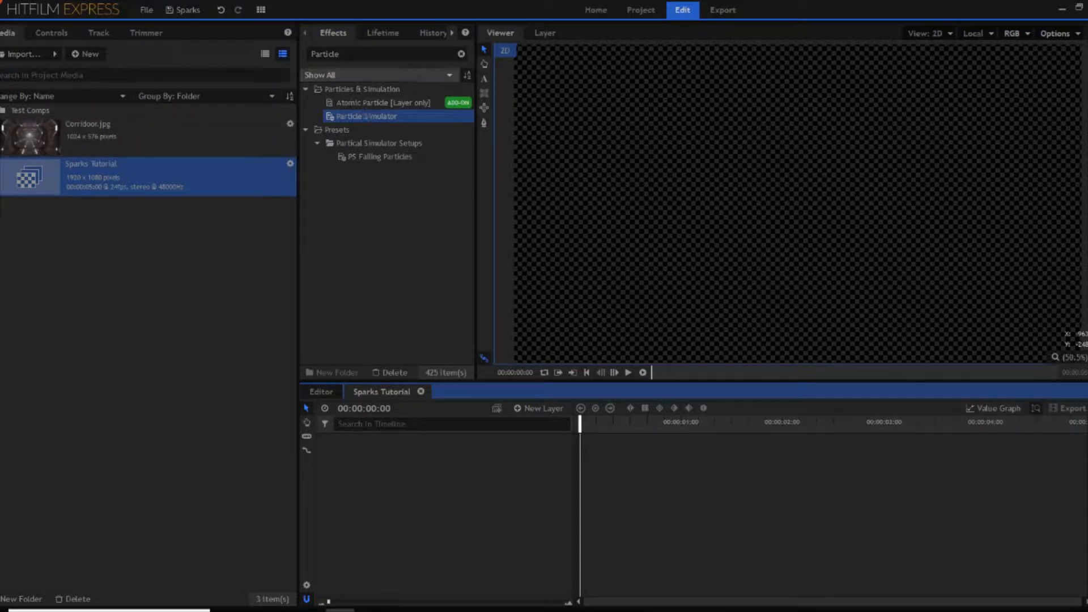
Search the Effects panel for Particle to add a Particle Simulator layer.
click(382, 55)
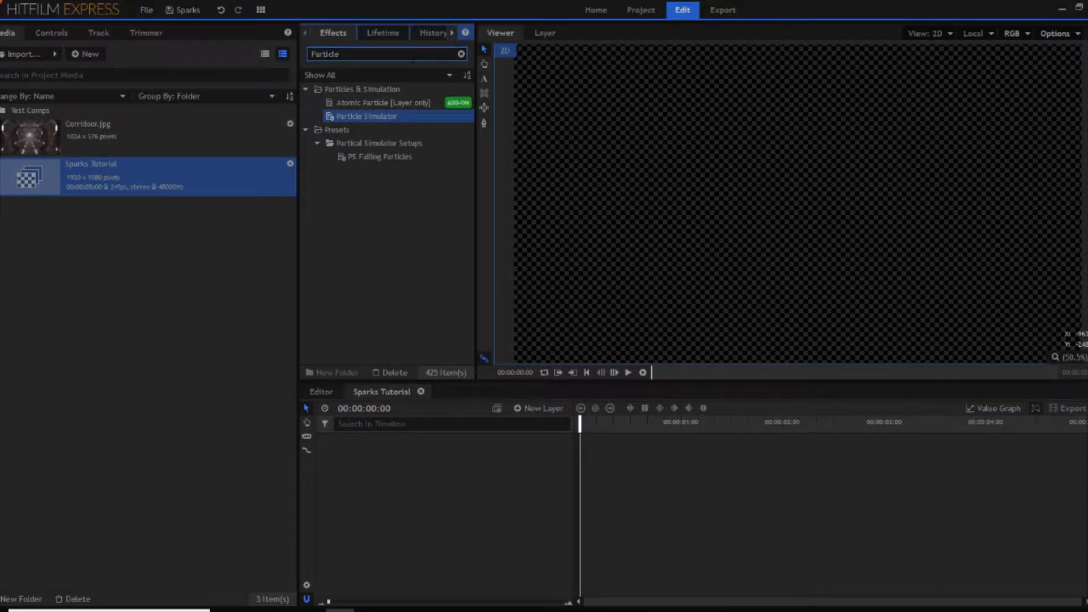
triple_click(387, 53)
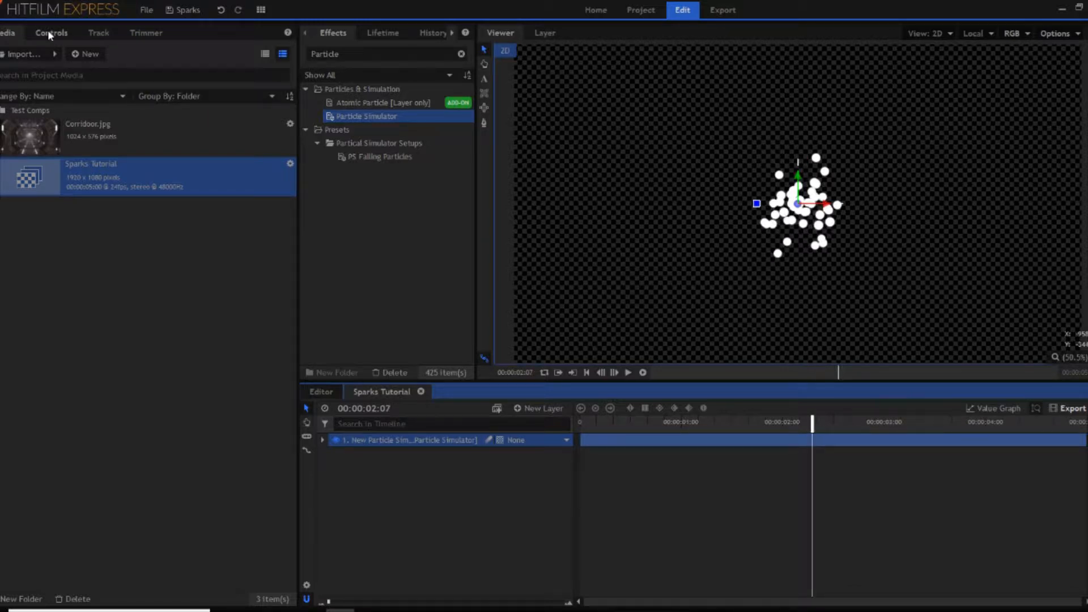
Set the emitter trajectory to Cone and reveal its rotation settings for a 90° Z turn.
click(51, 33)
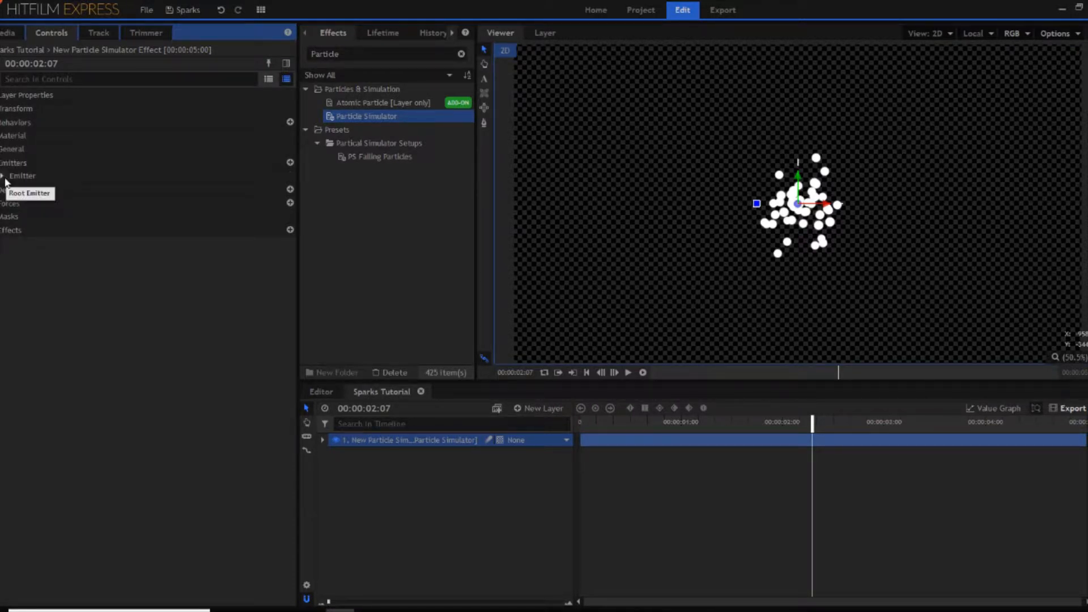
click(4, 176)
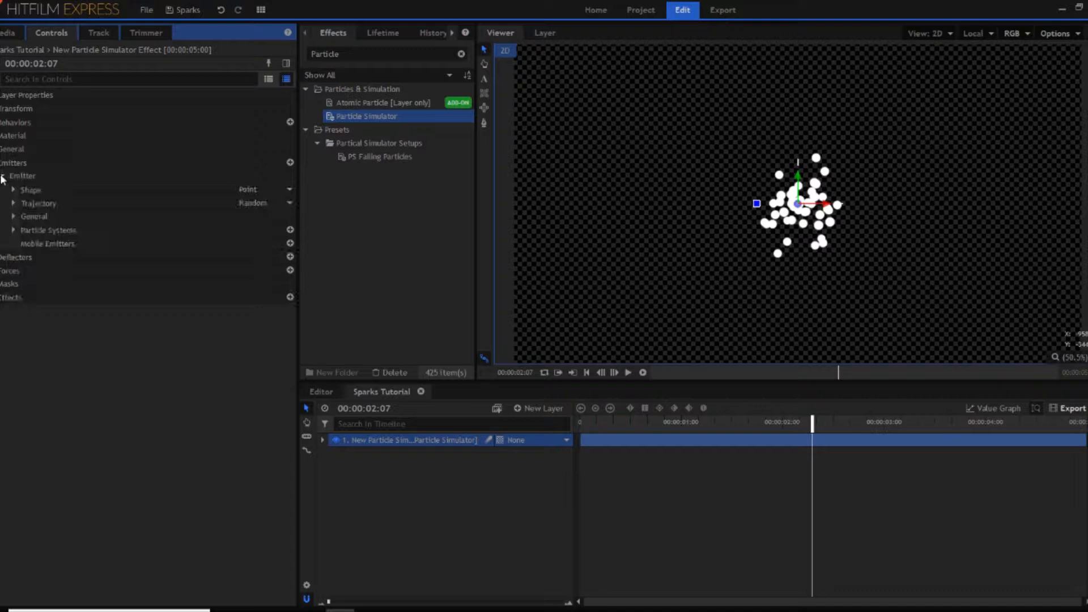
mouse_move(89, 215)
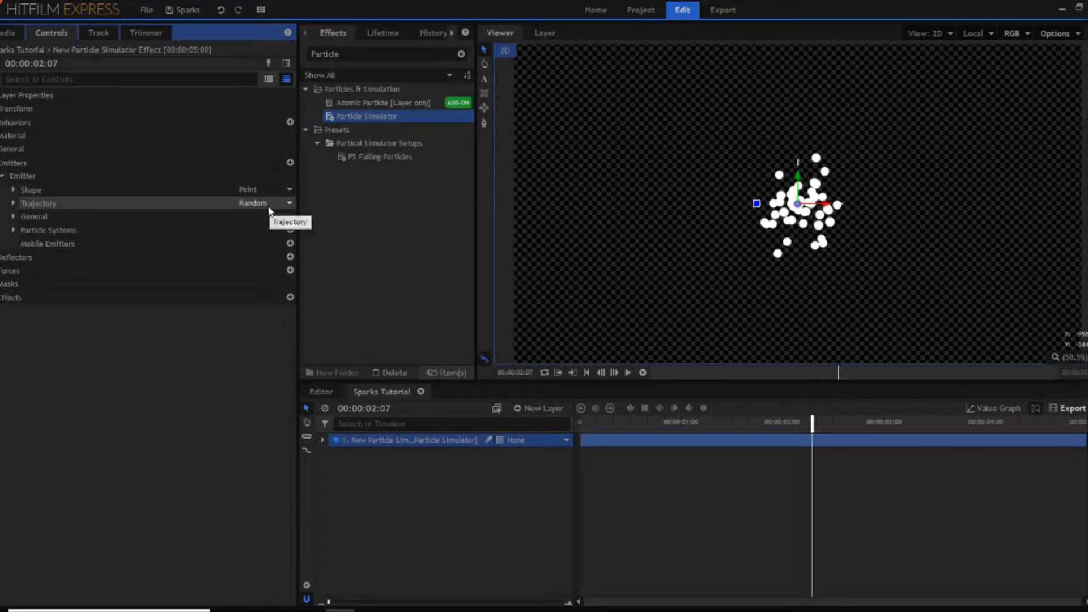
click(265, 202)
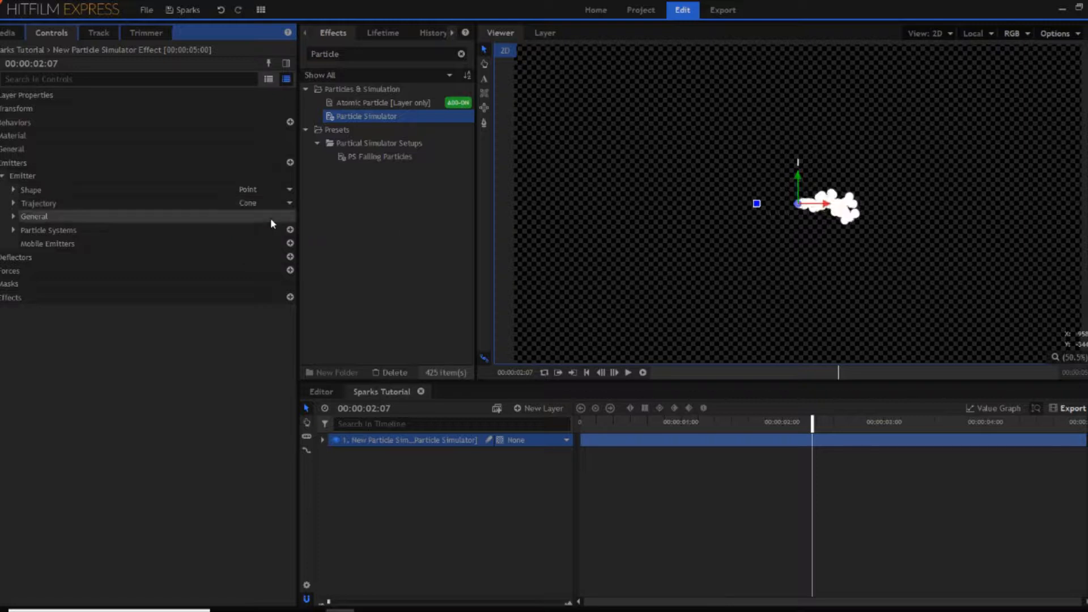
click(13, 203)
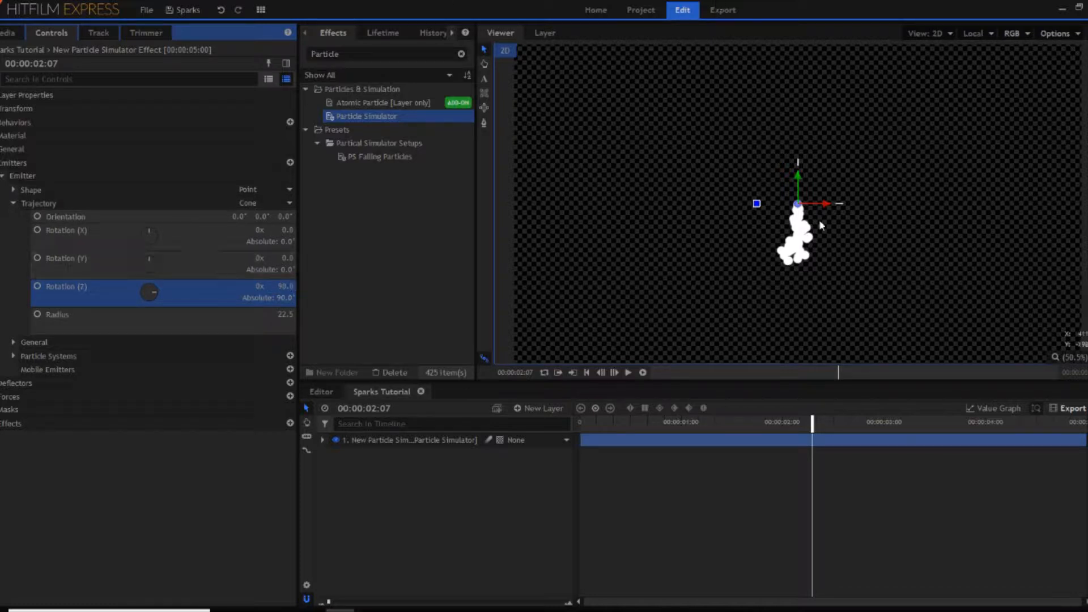
mouse_move(69, 217)
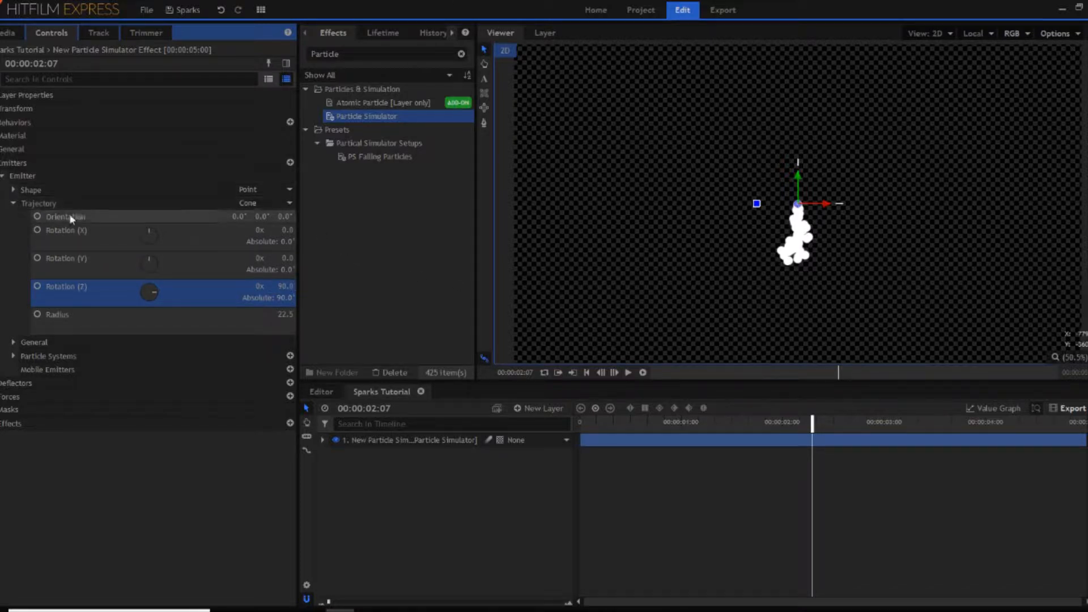
mouse_move(276, 310)
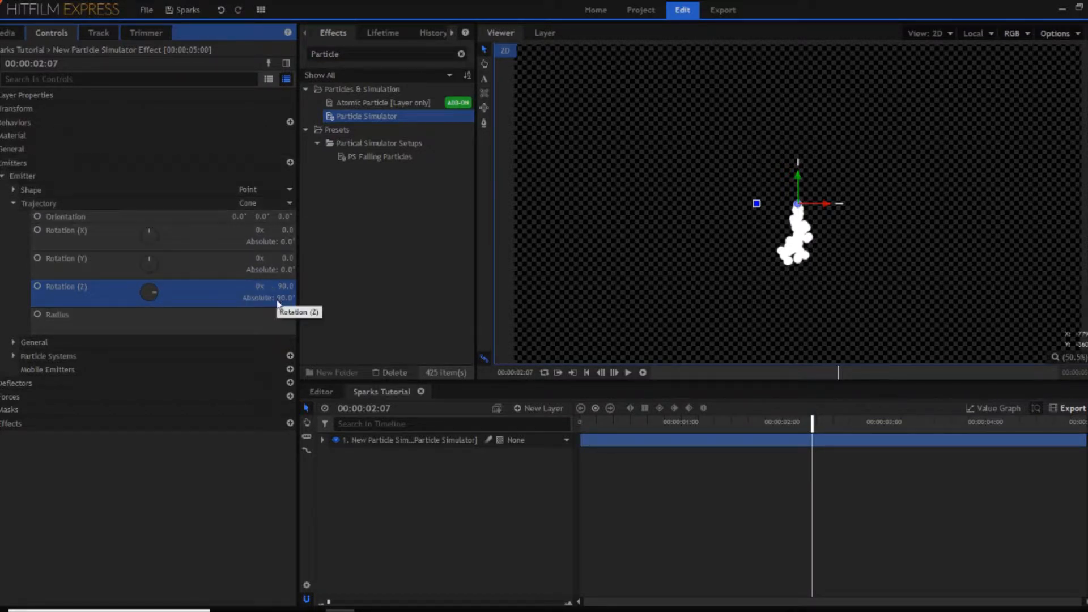
Set the particle texture to built-in Sparks Streak with Align to Motion enabled.
click(12, 203)
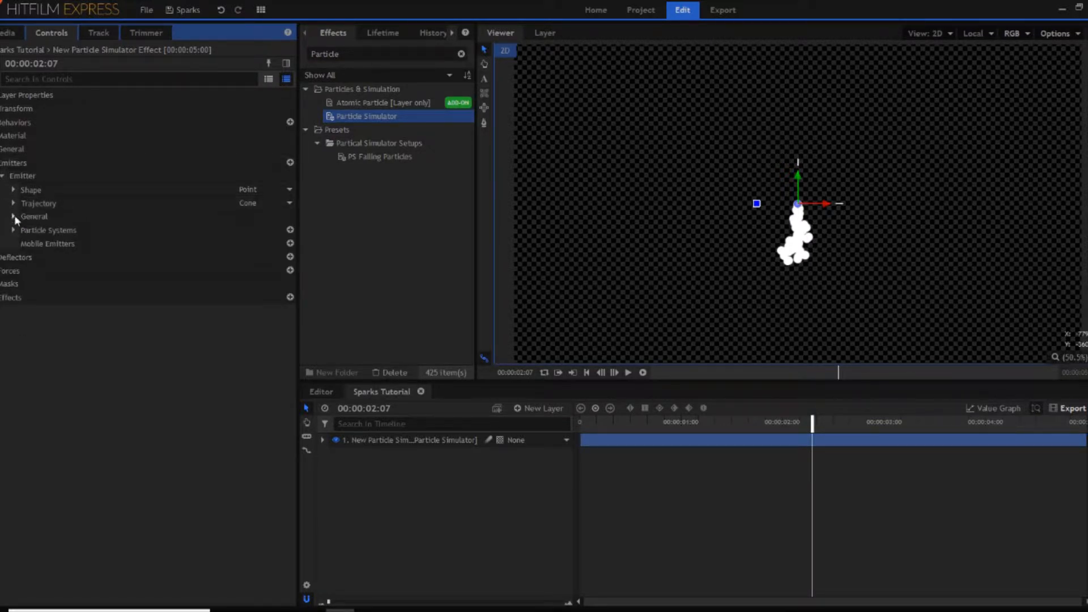
click(13, 230)
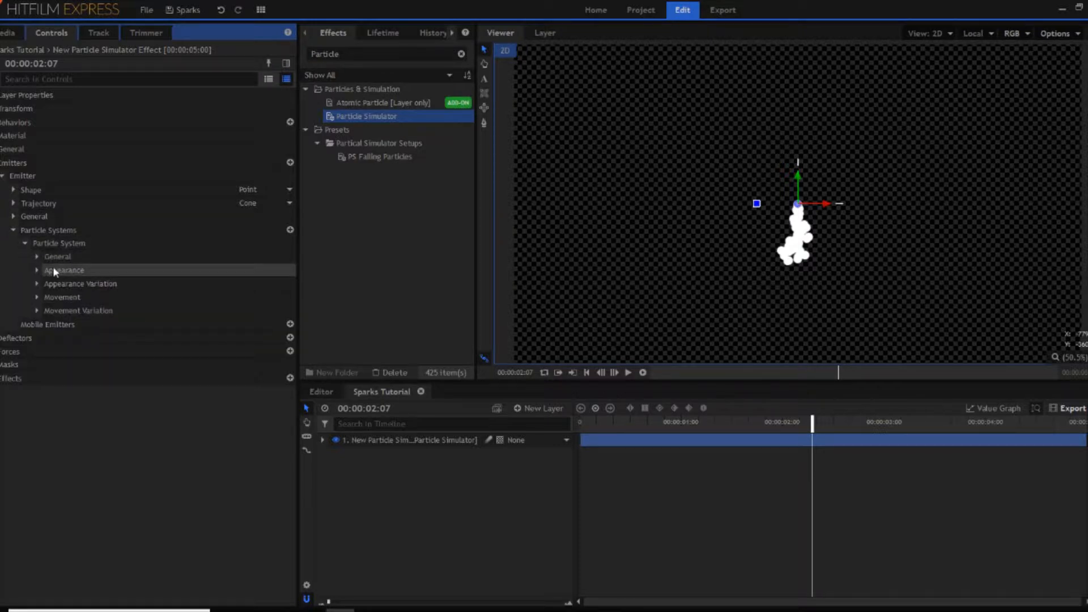
click(63, 270)
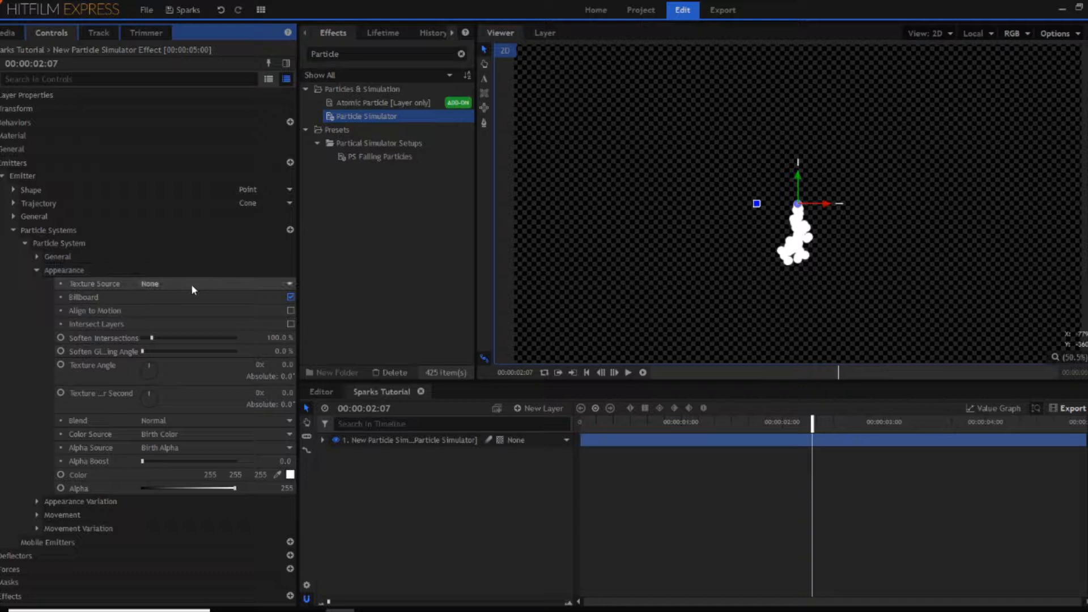
click(209, 283)
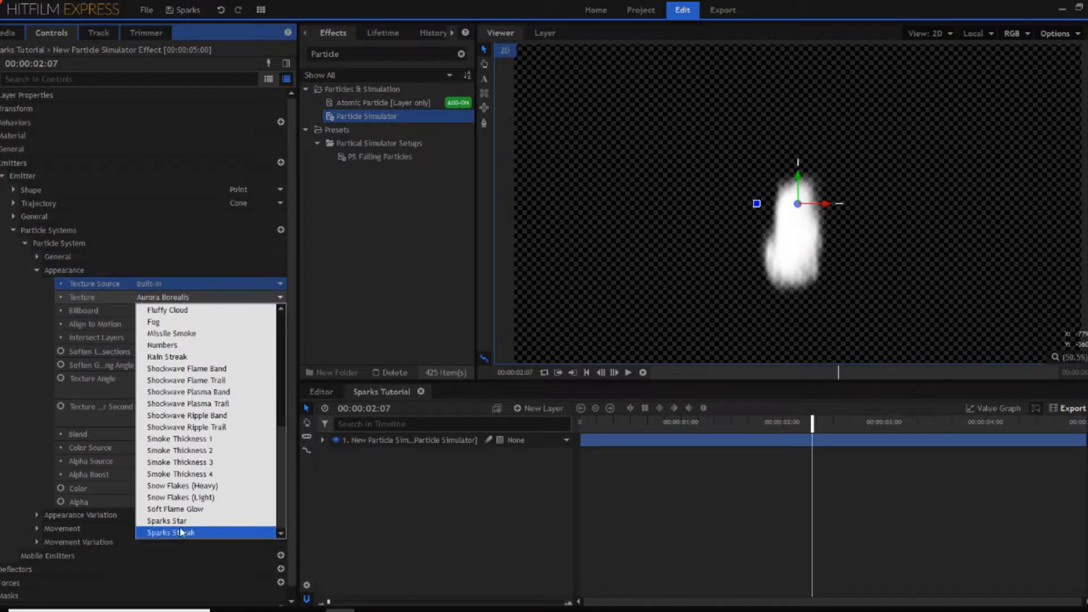
click(170, 532)
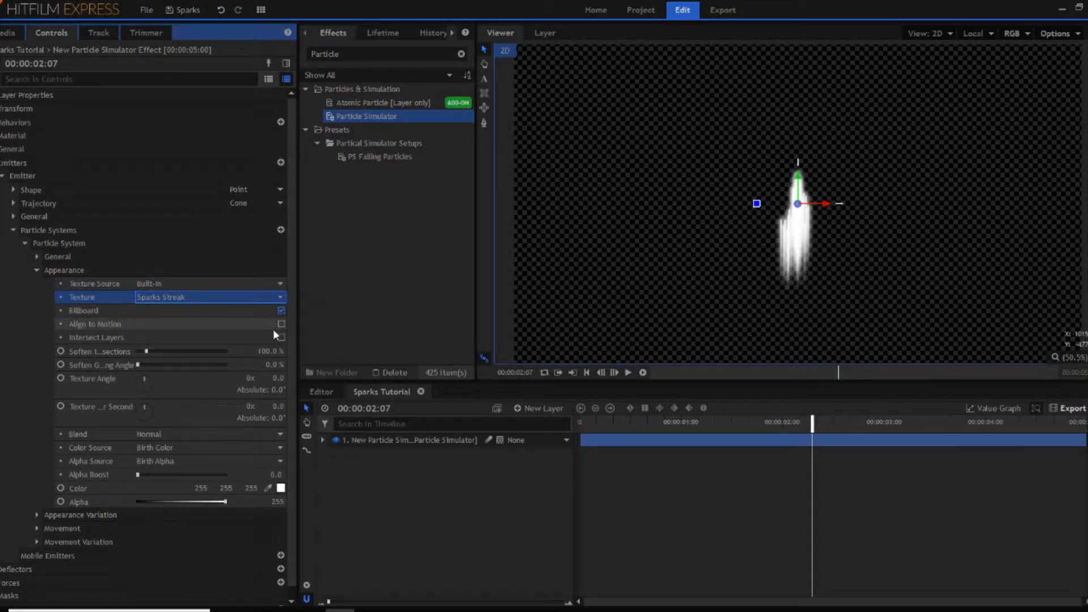
mouse_move(282, 324)
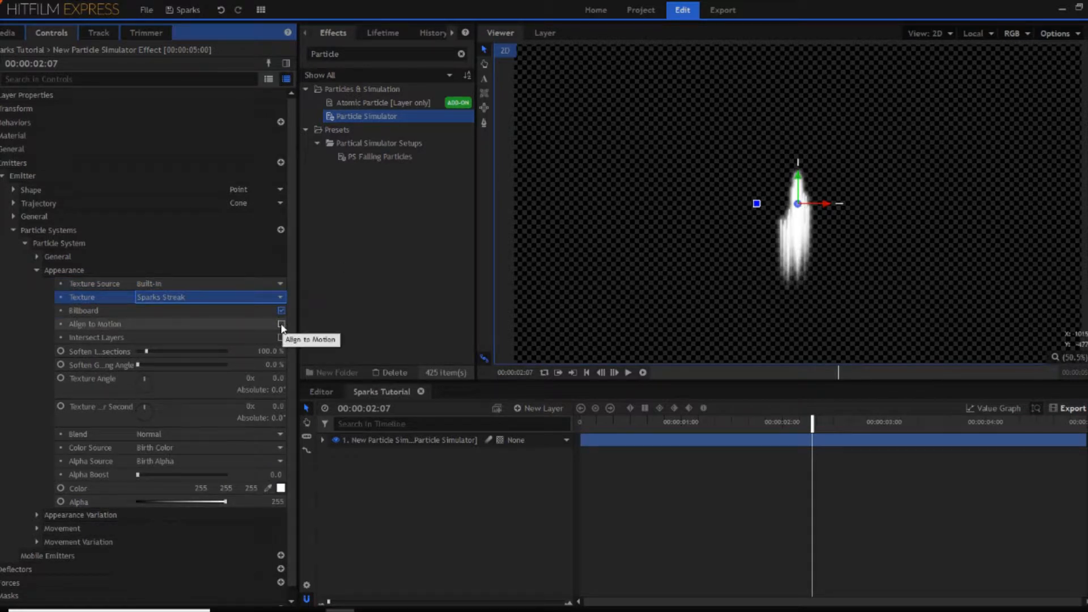
click(281, 324)
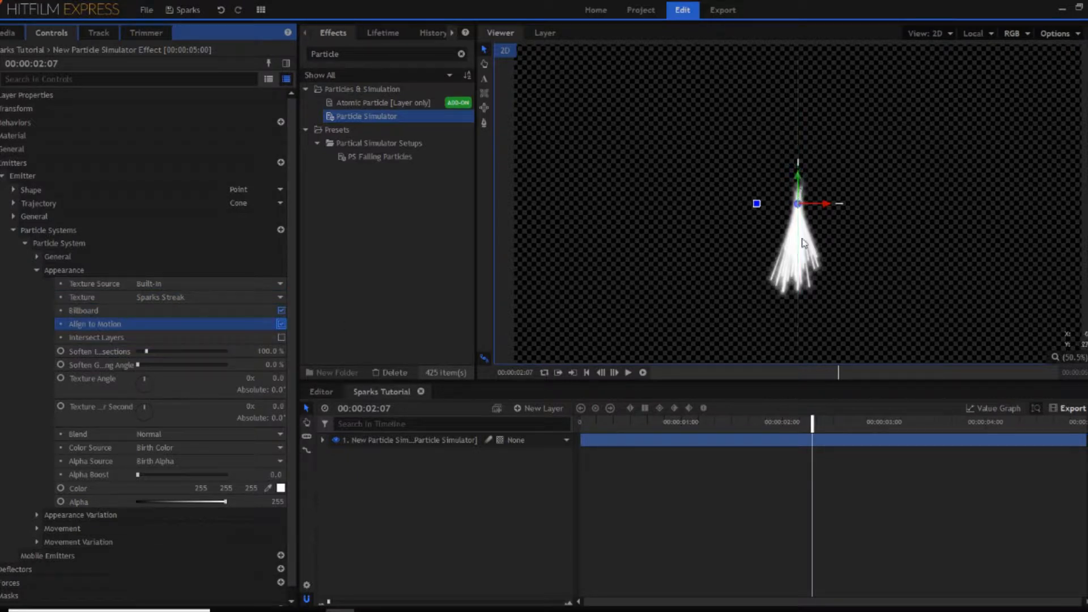
mouse_move(775, 289)
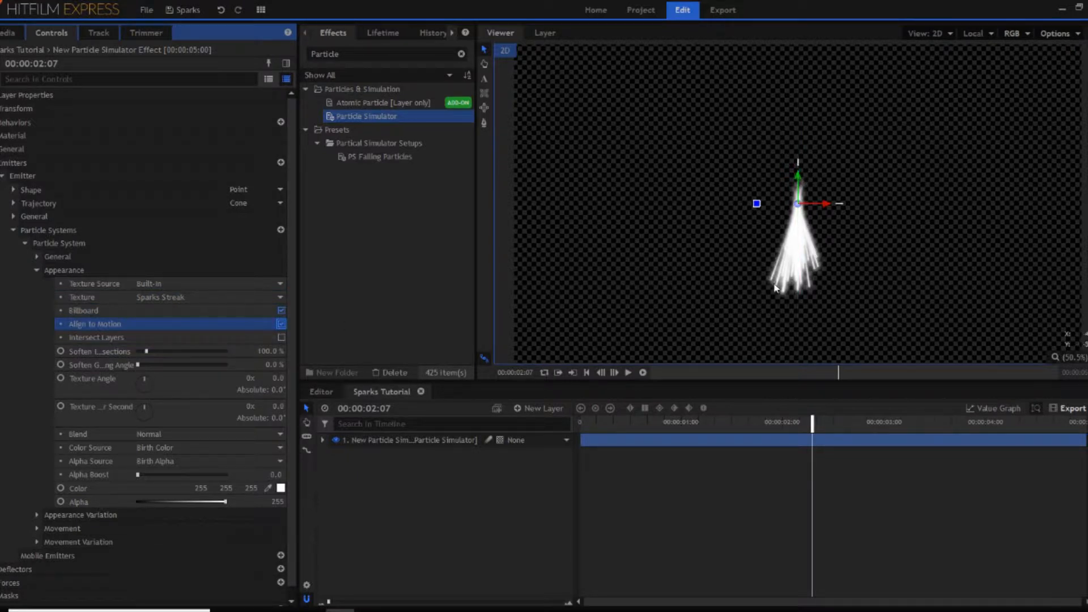
mouse_move(555, 254)
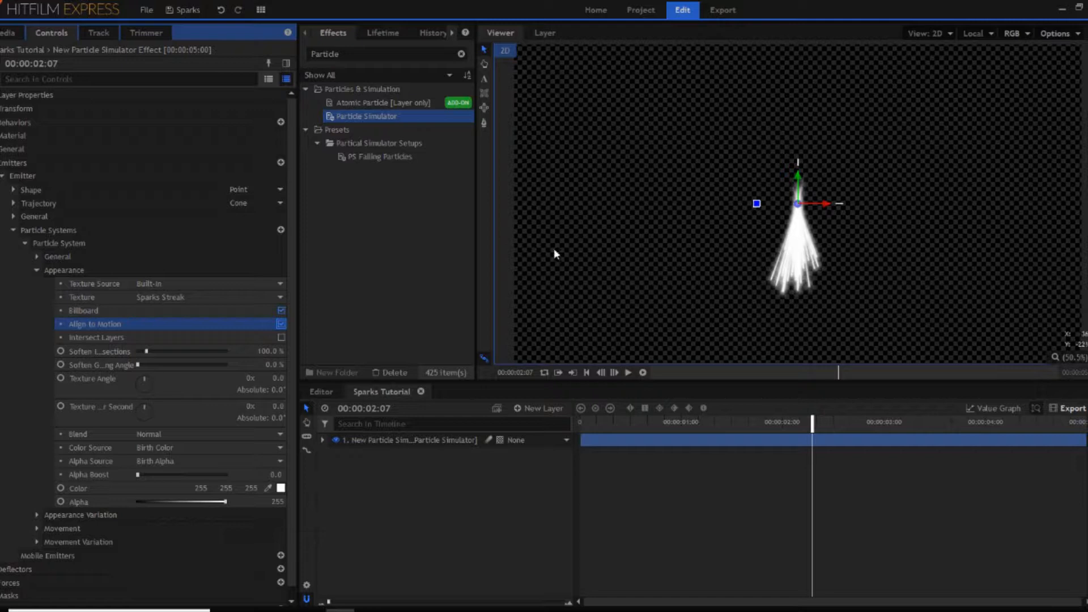
Lower Movement Scale to 10% via the Scale search, and set viewer zoom to Scale to Fit.
click(131, 78)
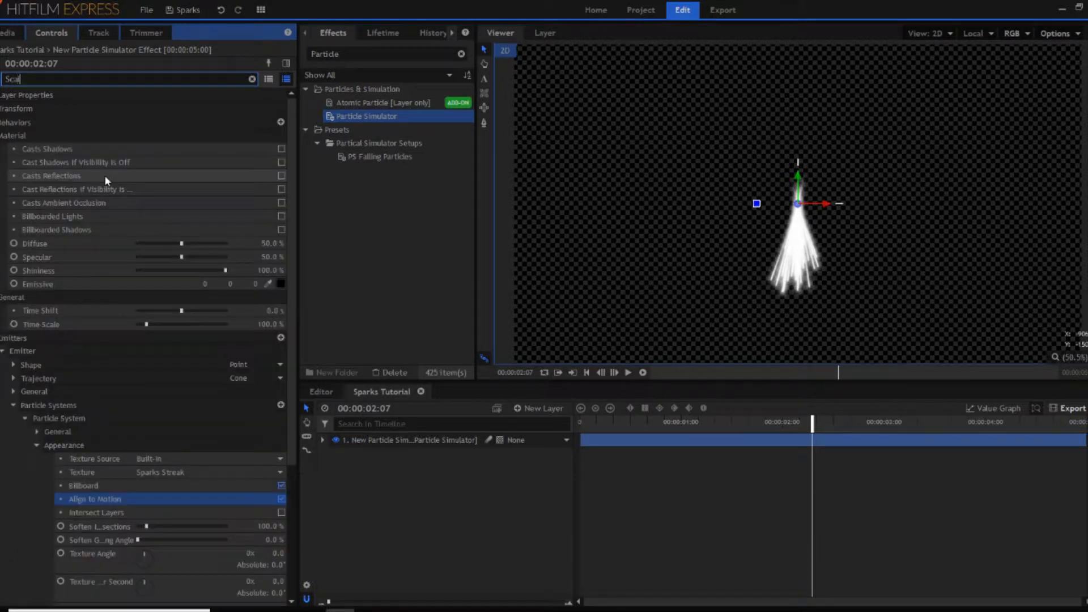
text(Scale)
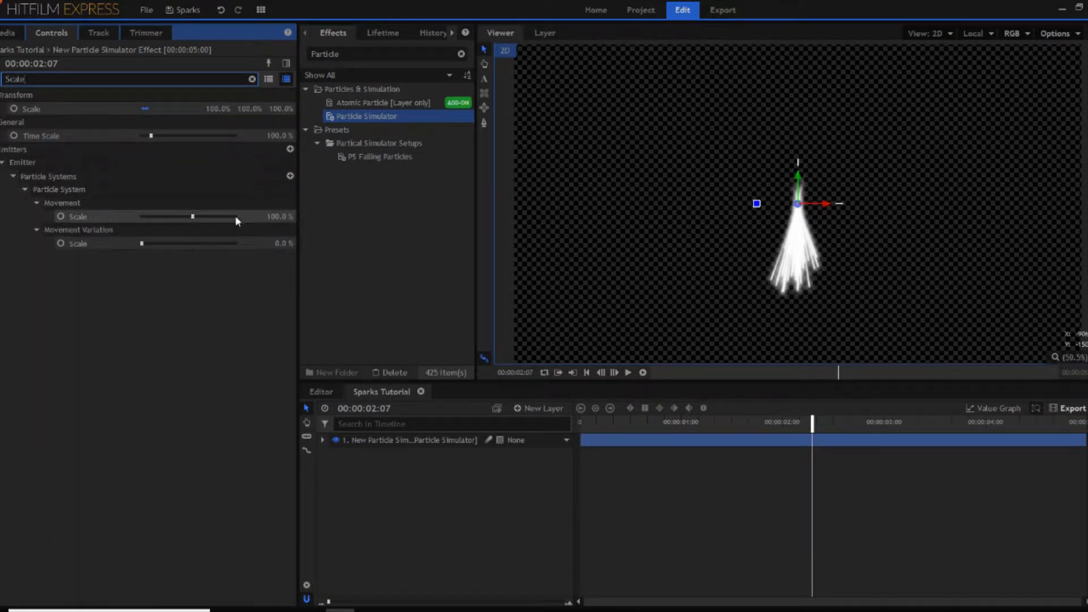
click(78, 216)
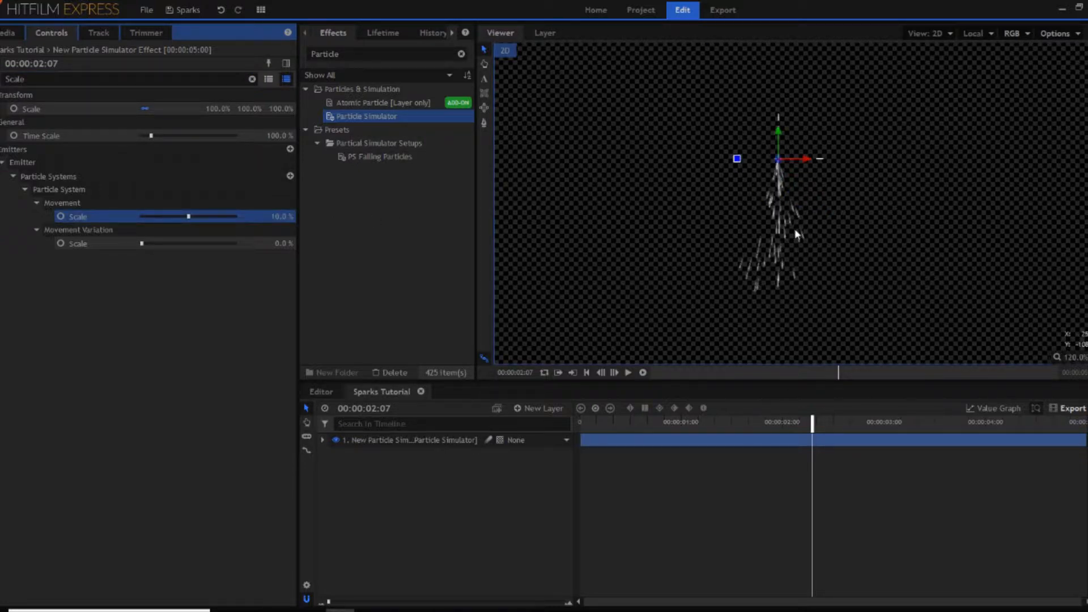
click(1070, 357)
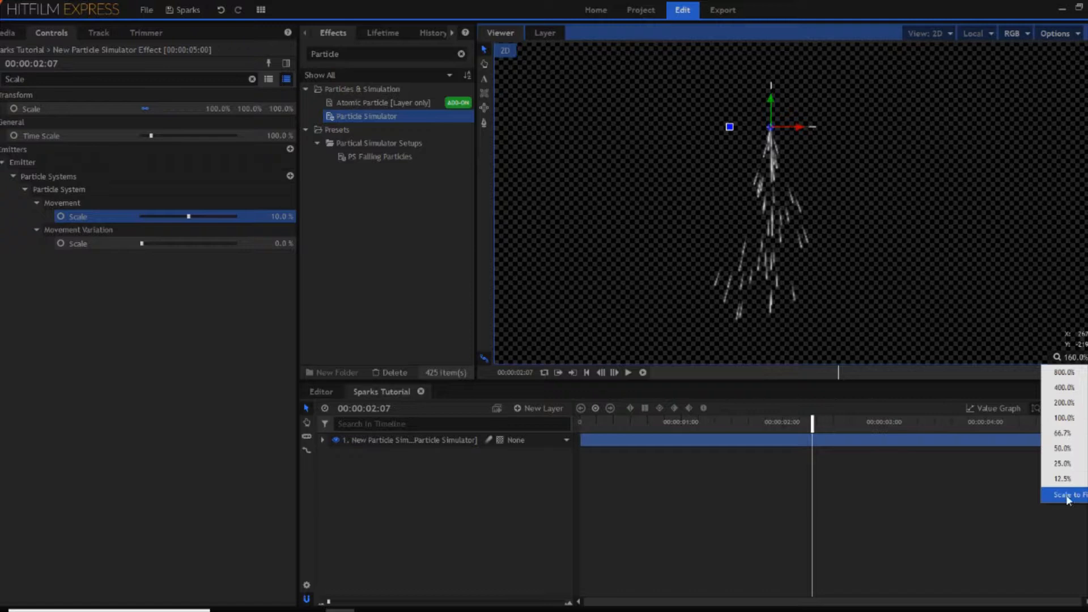
click(1069, 496)
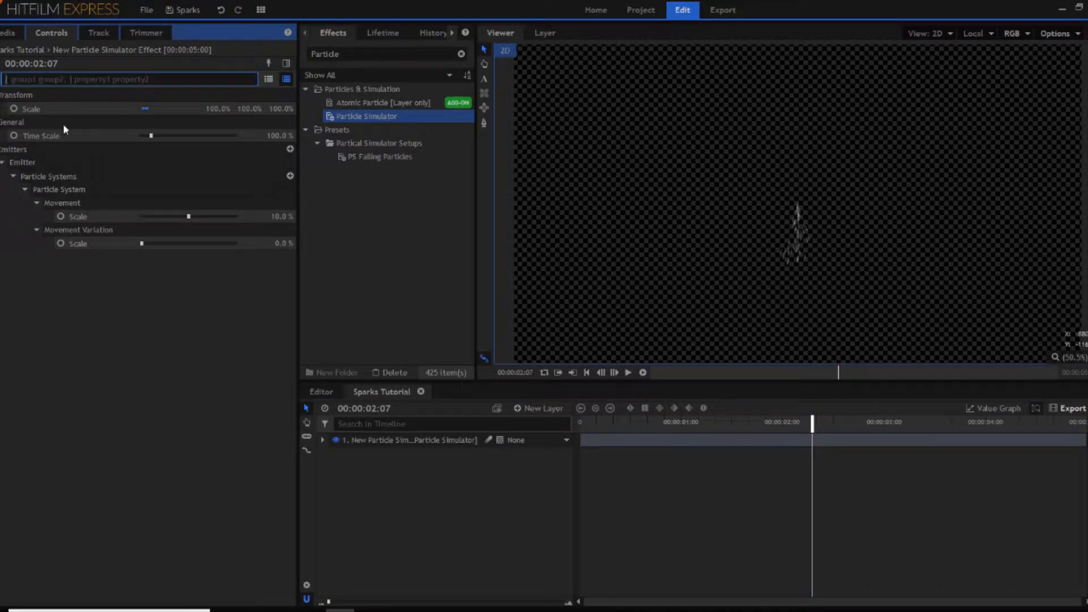
Clear the Controls search filter and play back the sparse spark fall to review it.
click(585, 373)
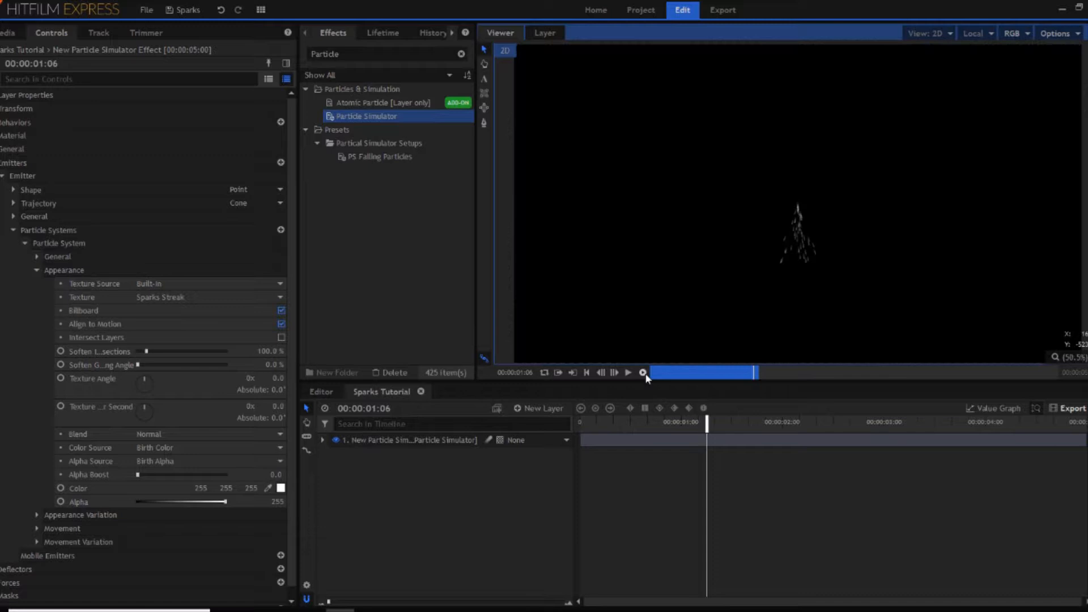
click(628, 373)
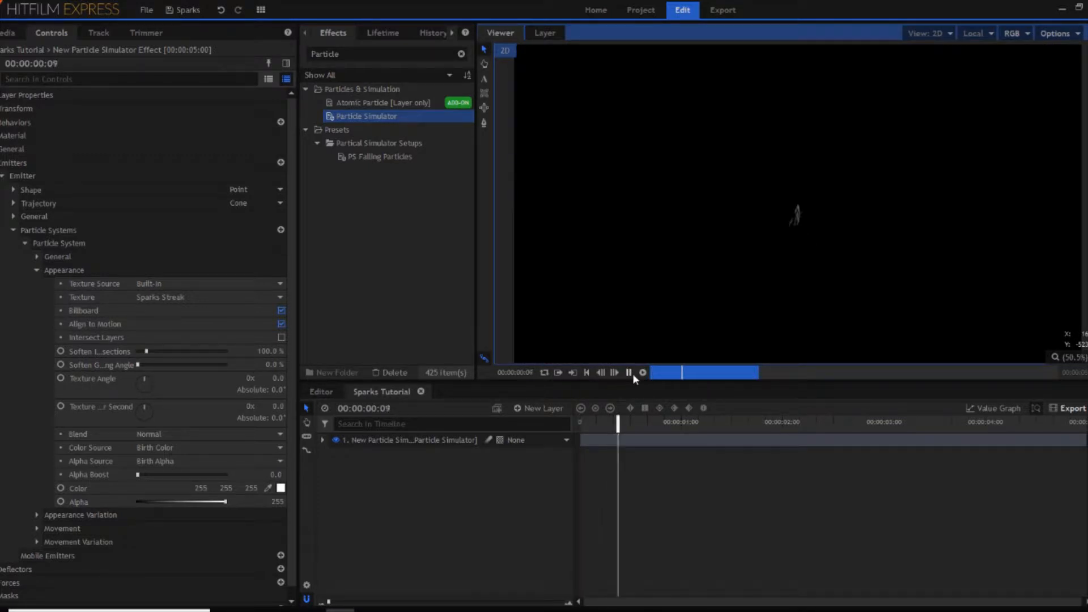
click(627, 373)
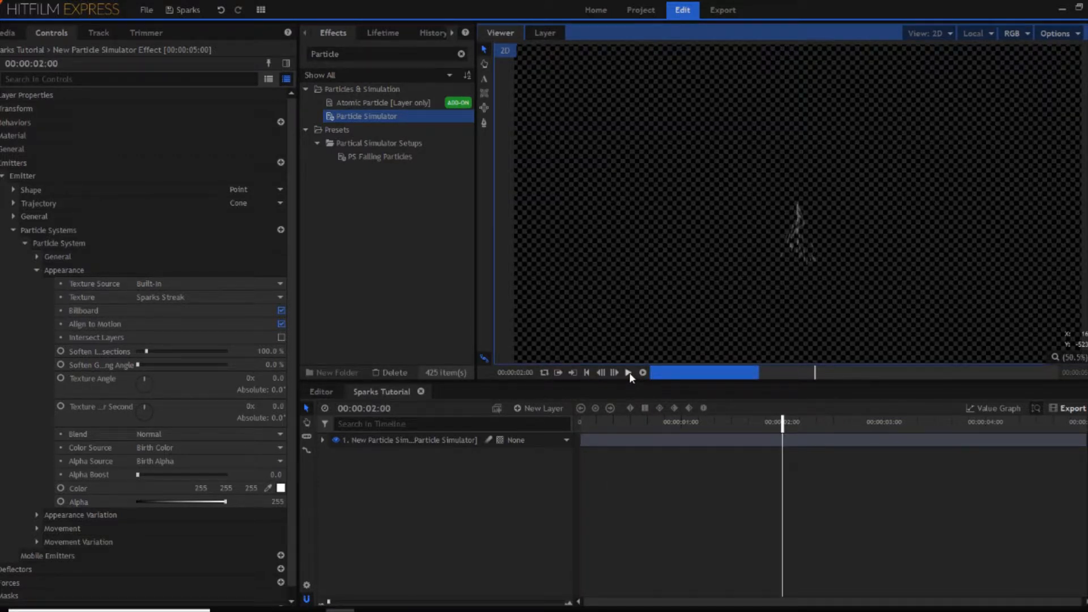
click(36, 270)
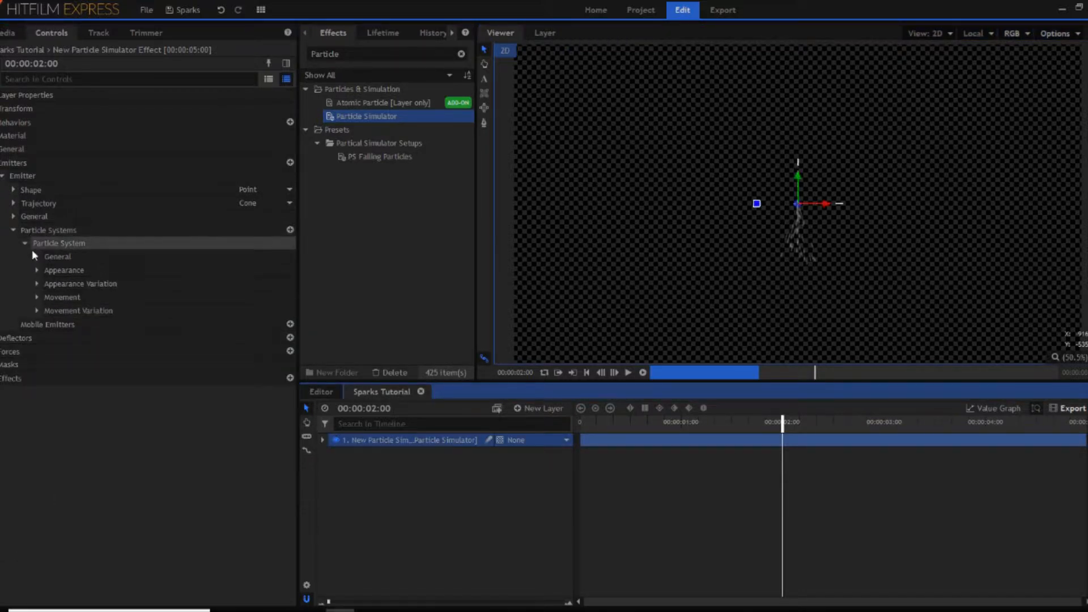
Keyframe Particles Per Second at 50 early and 0 about a second later in General.
click(57, 256)
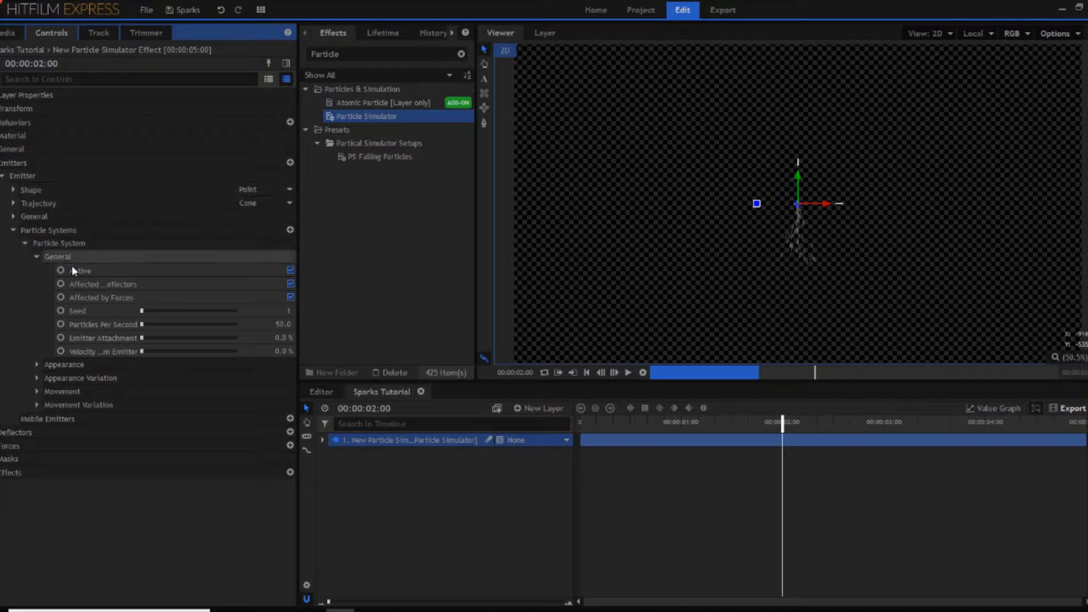
click(102, 324)
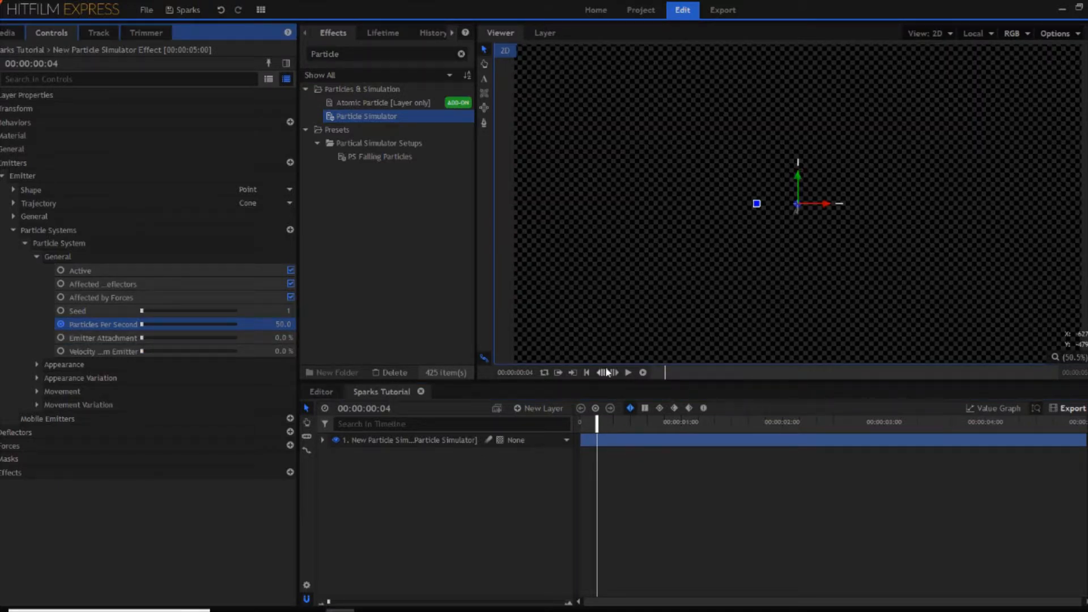
click(626, 373)
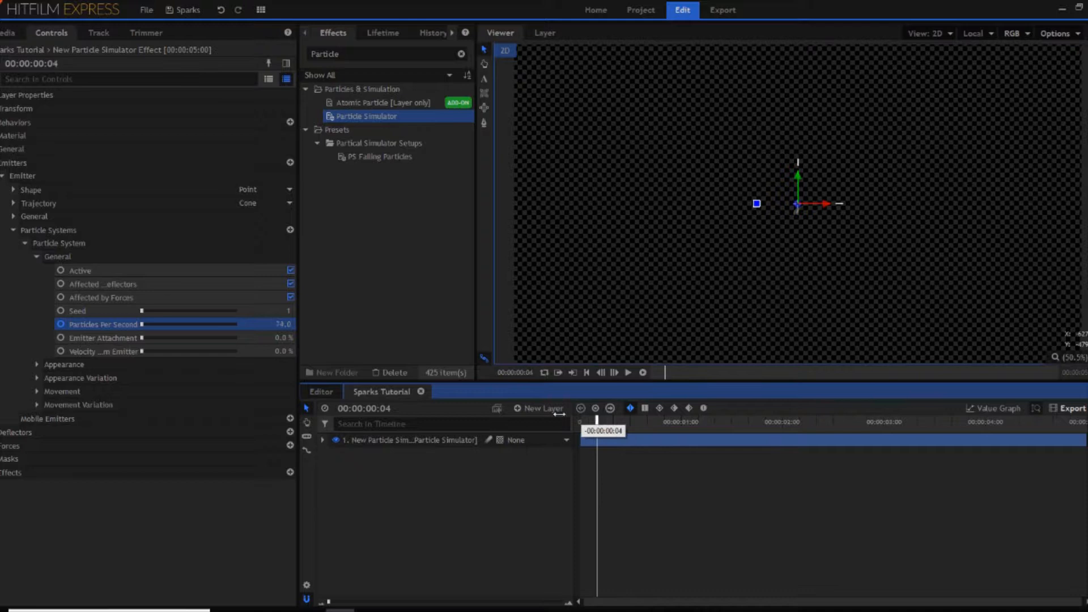
click(642, 372)
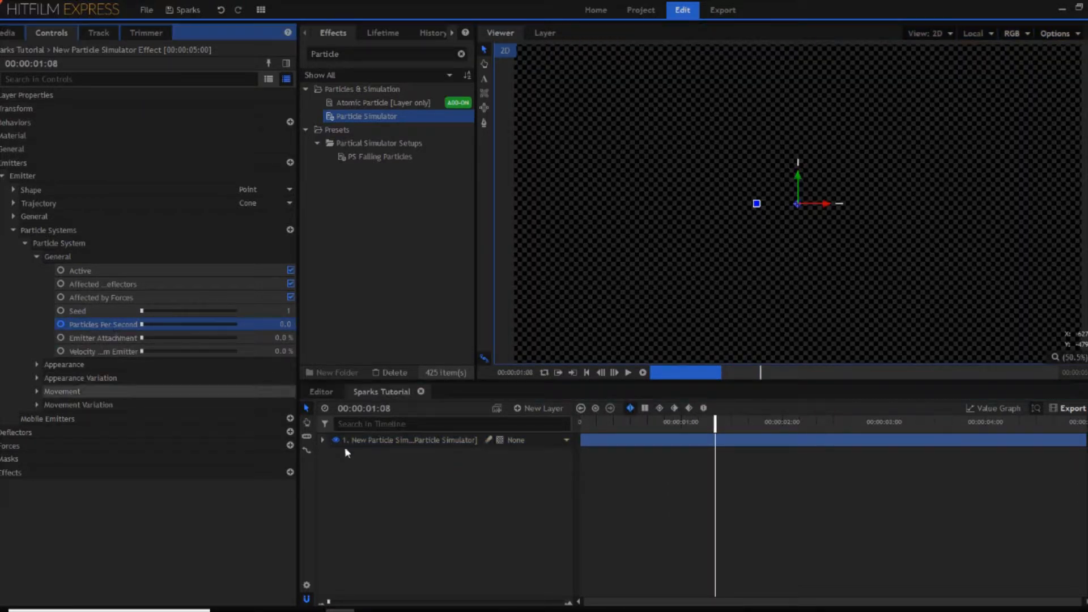
Reveal the emission-rate keyframes in the timeline and play back the single spark burst.
click(322, 439)
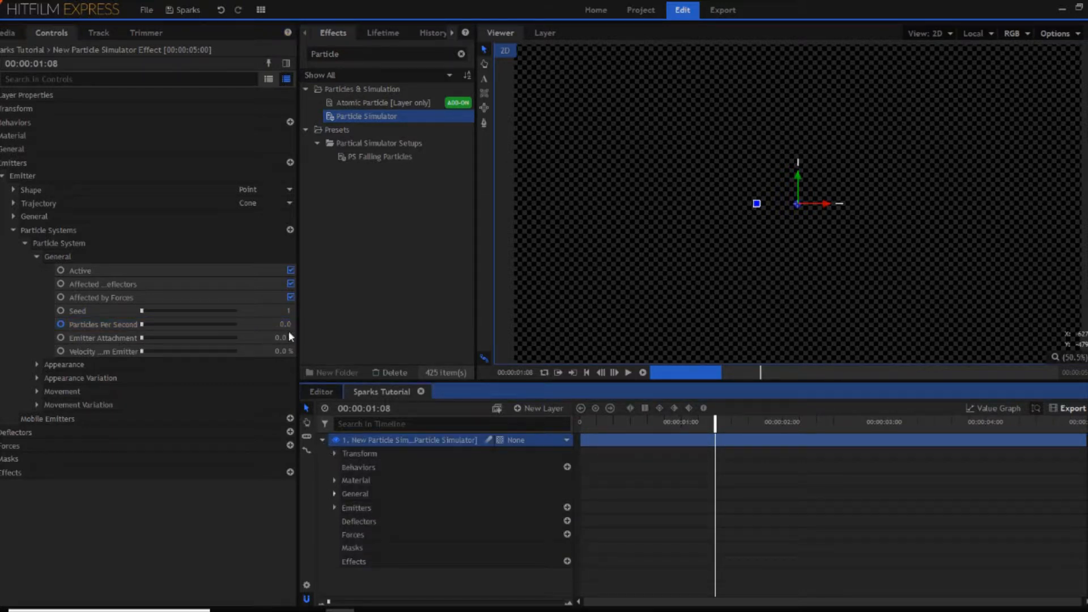
click(114, 80)
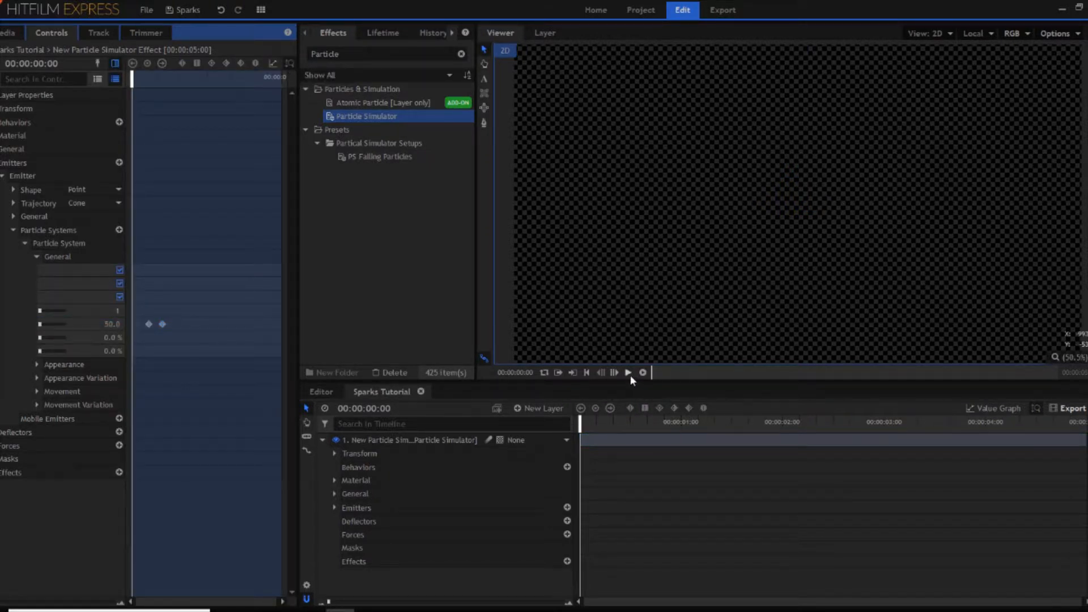
click(626, 373)
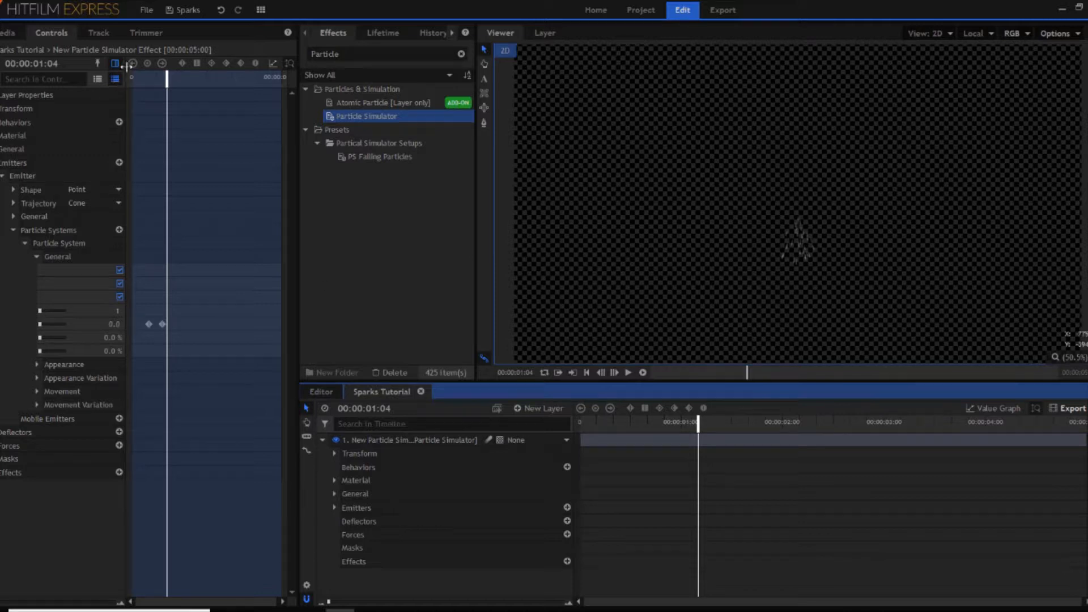
click(36, 256)
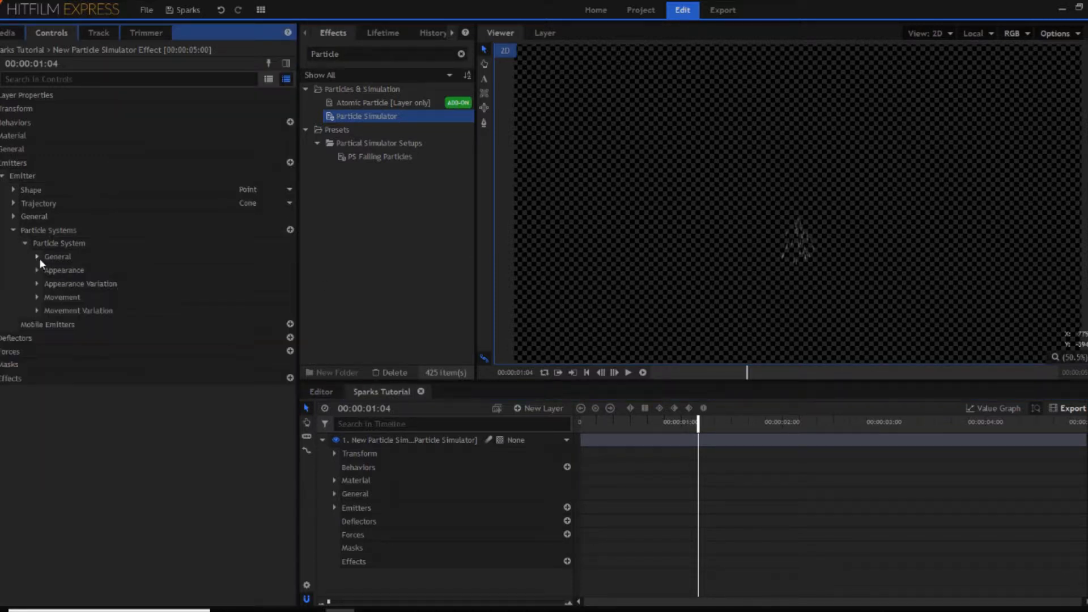
Set the cone trajectory radius to 15 and move on to the particle Lifetime settings.
click(26, 242)
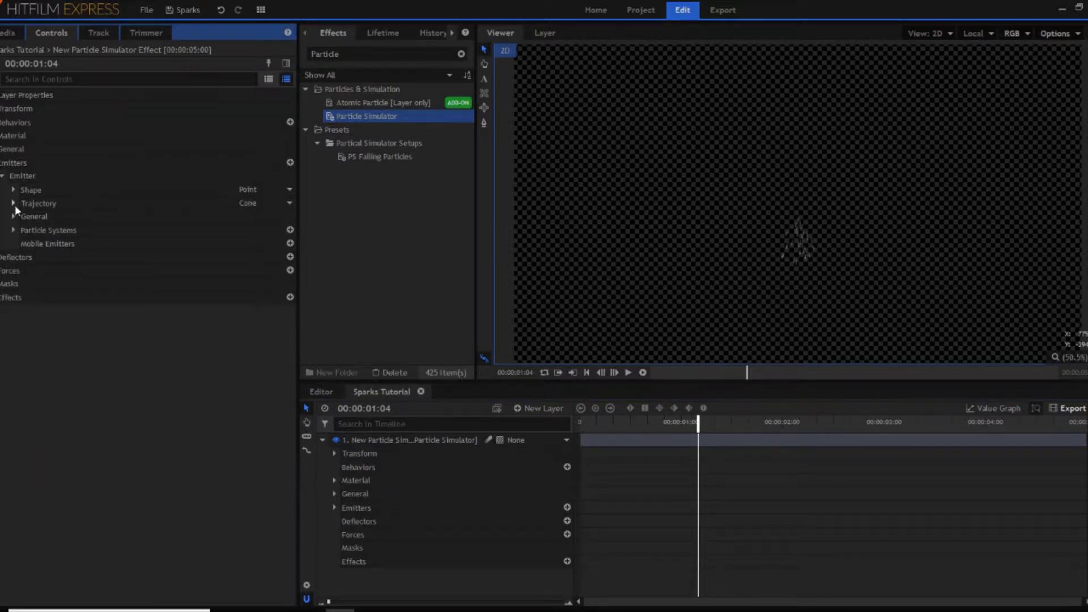
click(13, 203)
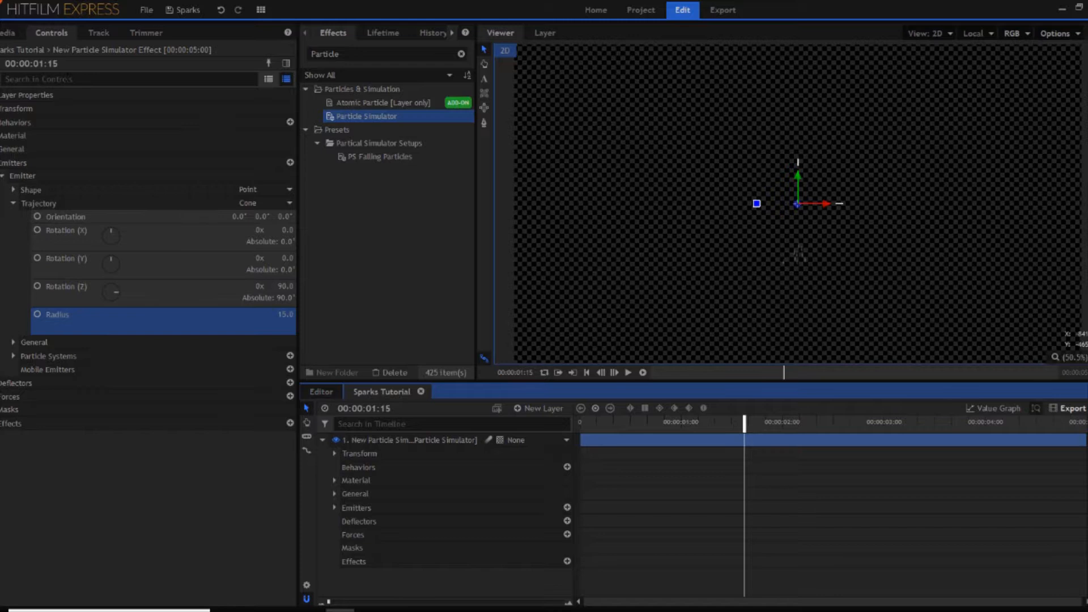
click(128, 78)
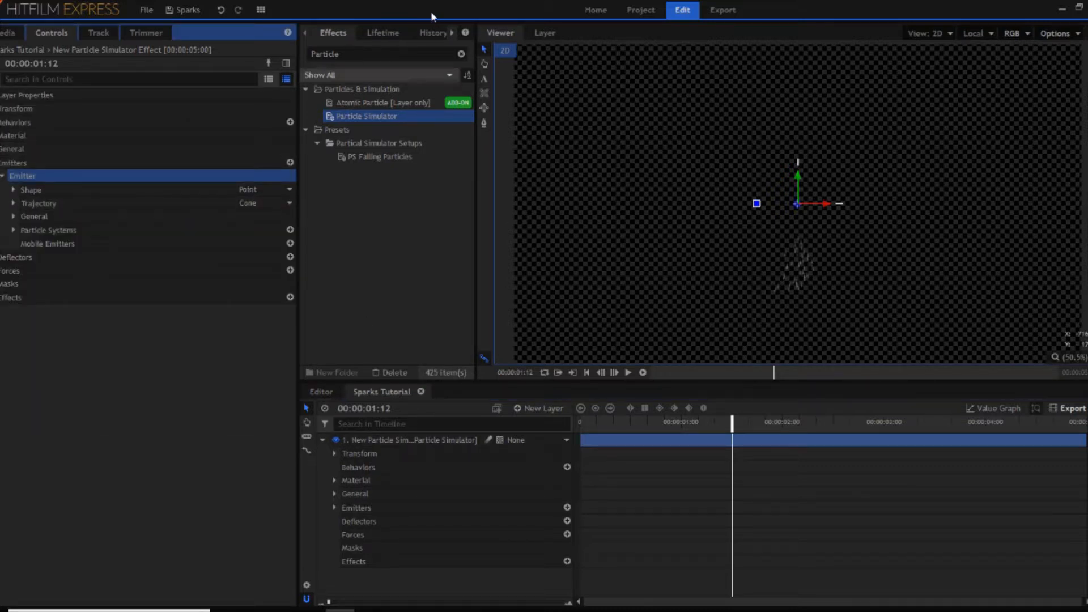
click(382, 33)
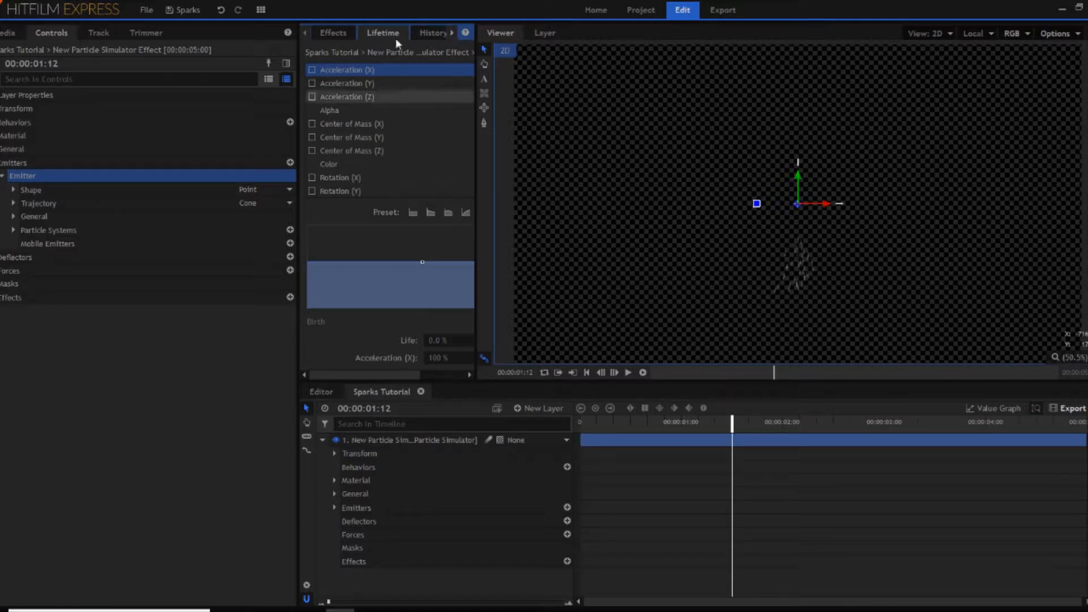
mouse_move(366, 170)
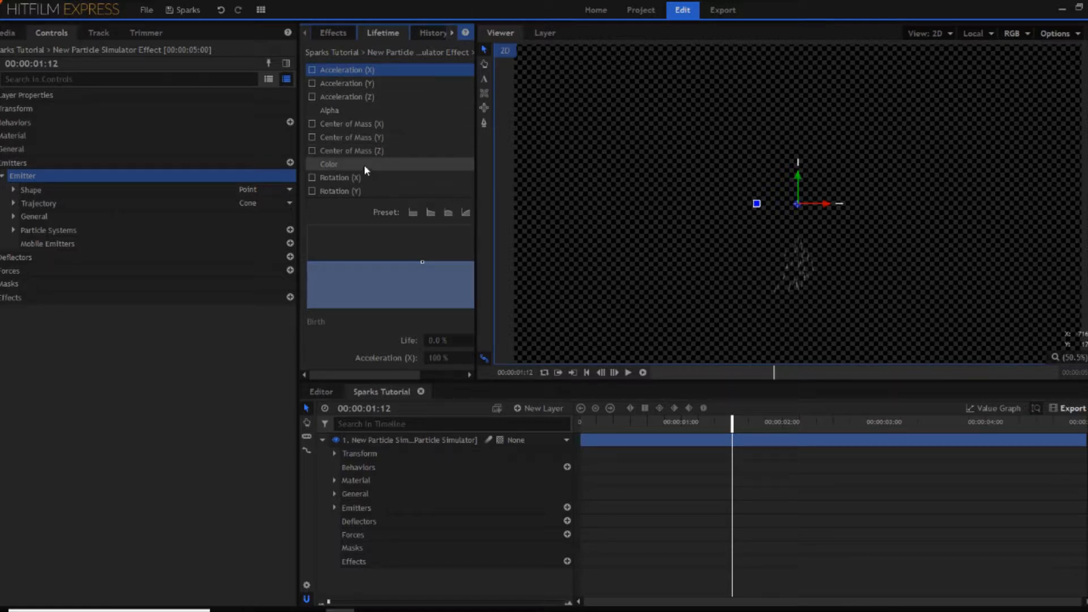
Set Lifetime Color to a gradient from strong orange at birth to pale orange at death.
scroll(down, 3)
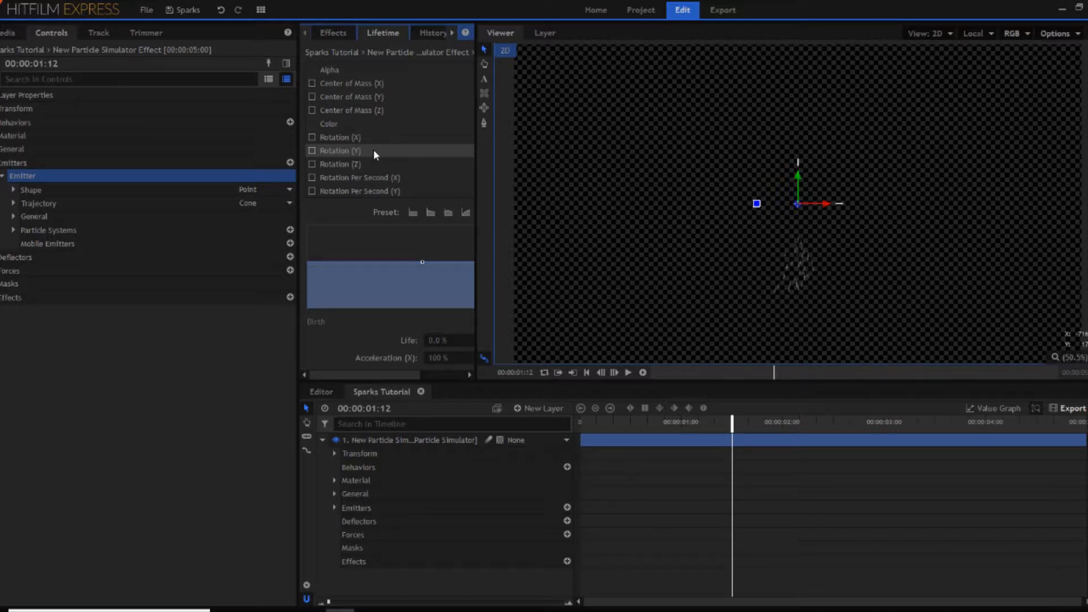
mouse_move(357, 128)
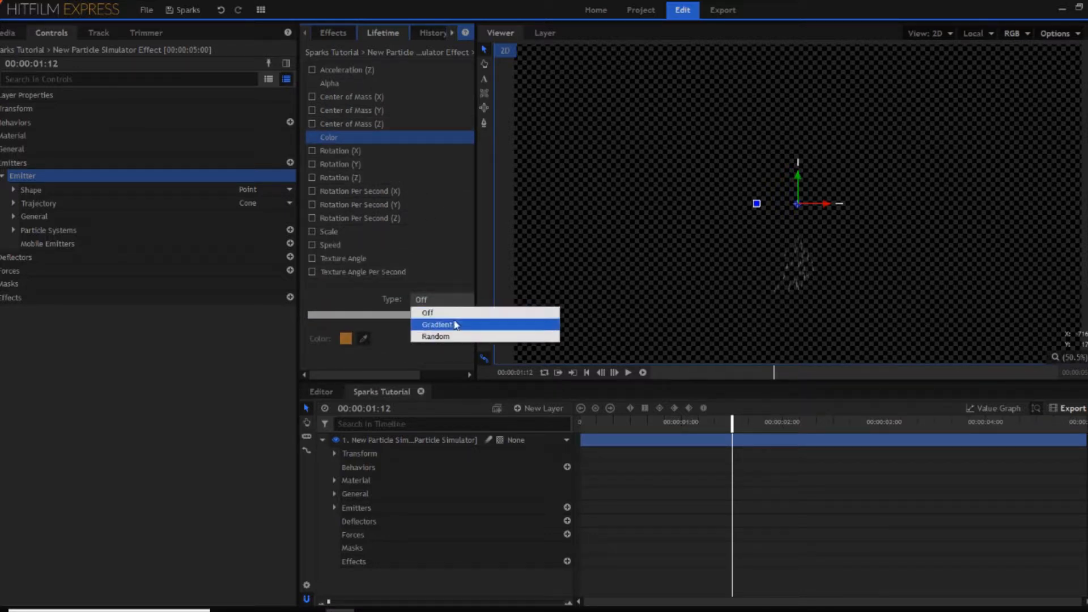
click(435, 324)
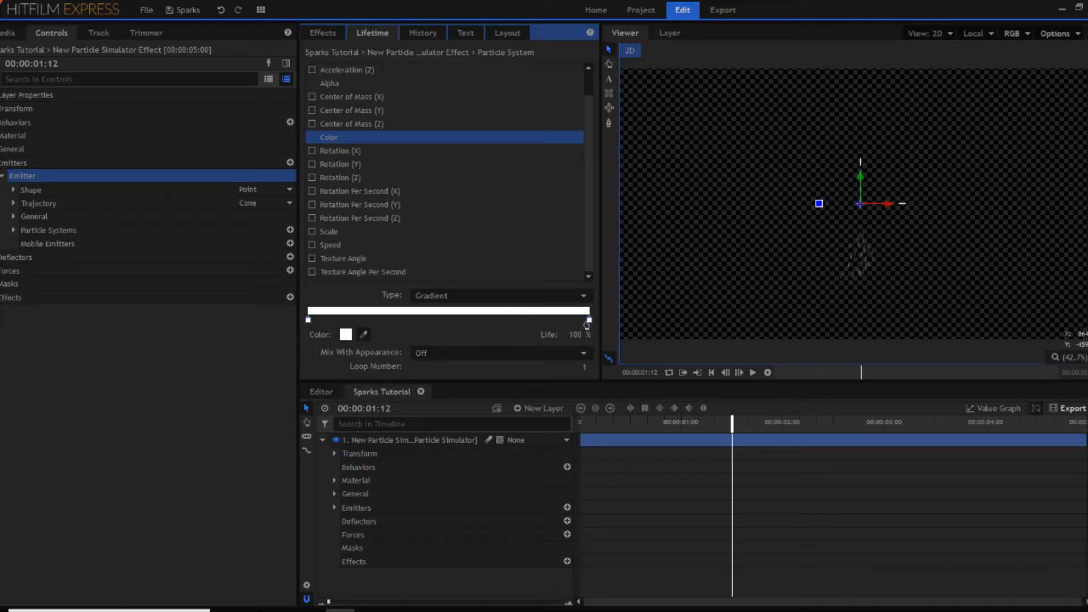
click(345, 334)
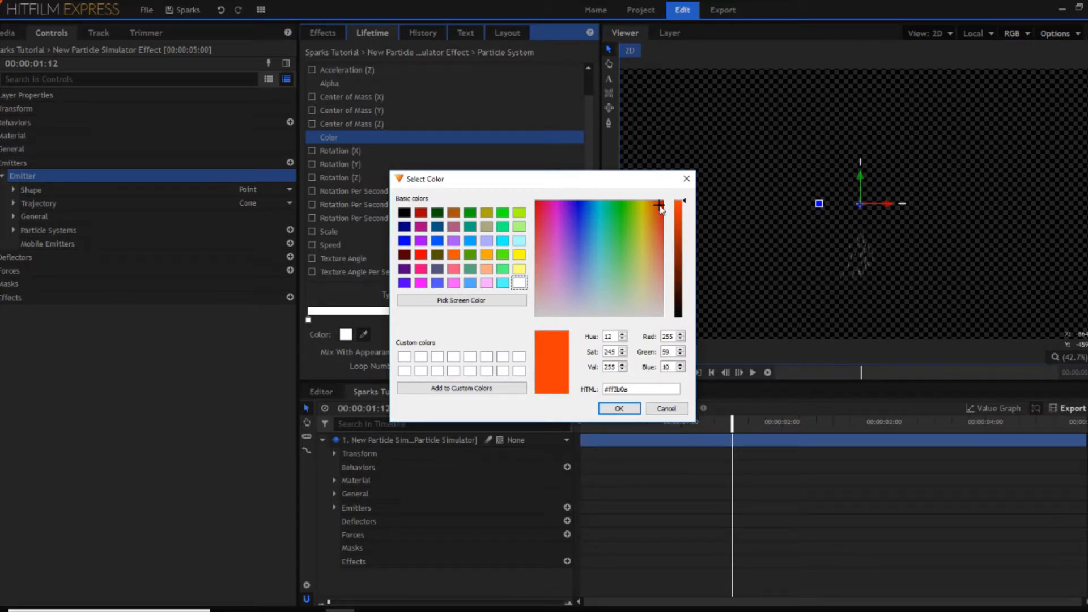
click(647, 255)
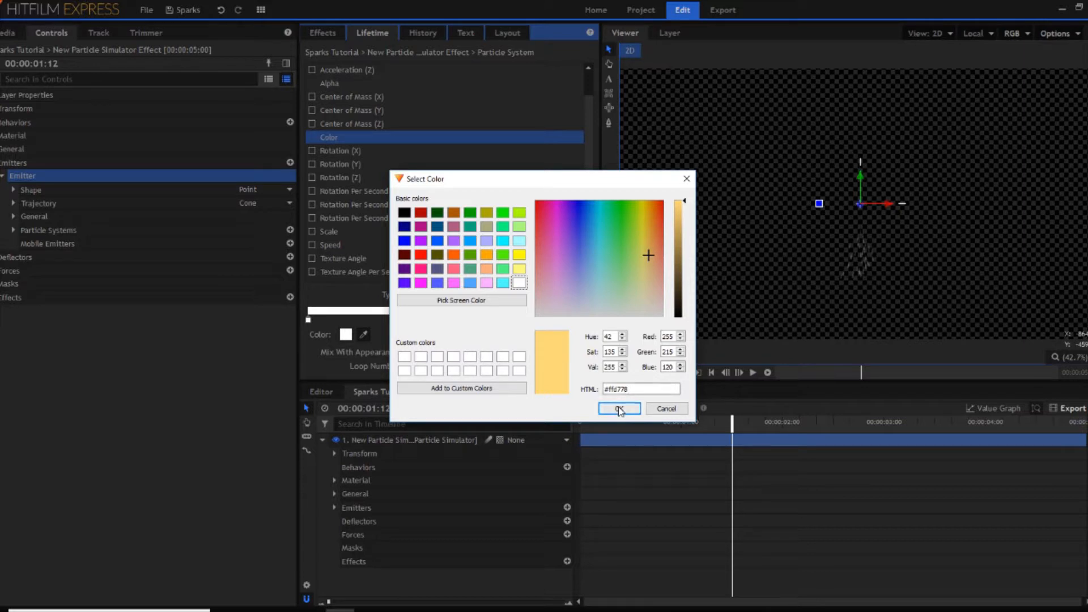
click(616, 408)
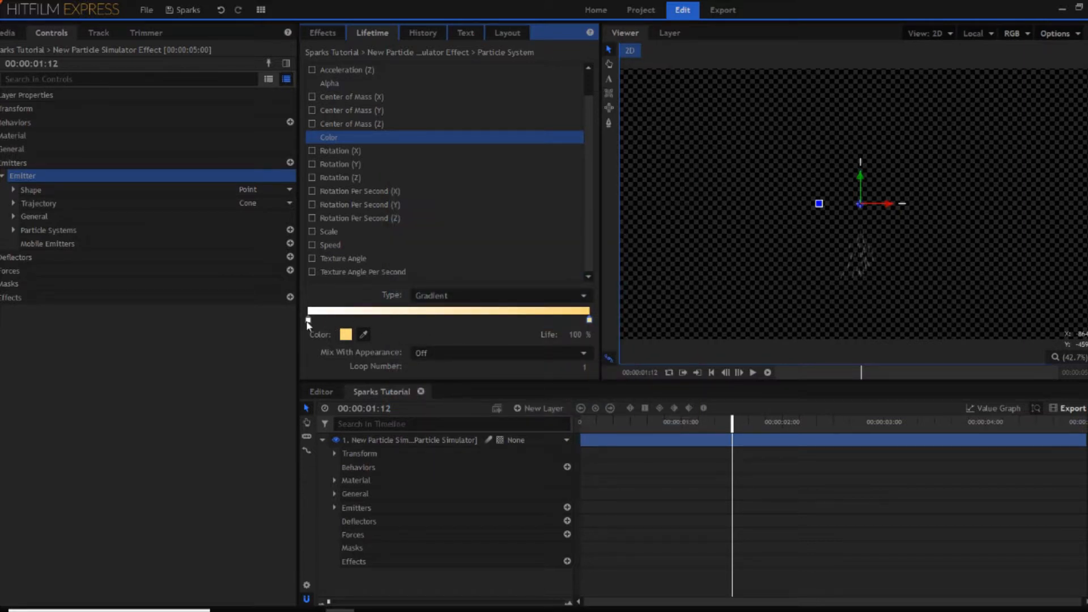
click(344, 333)
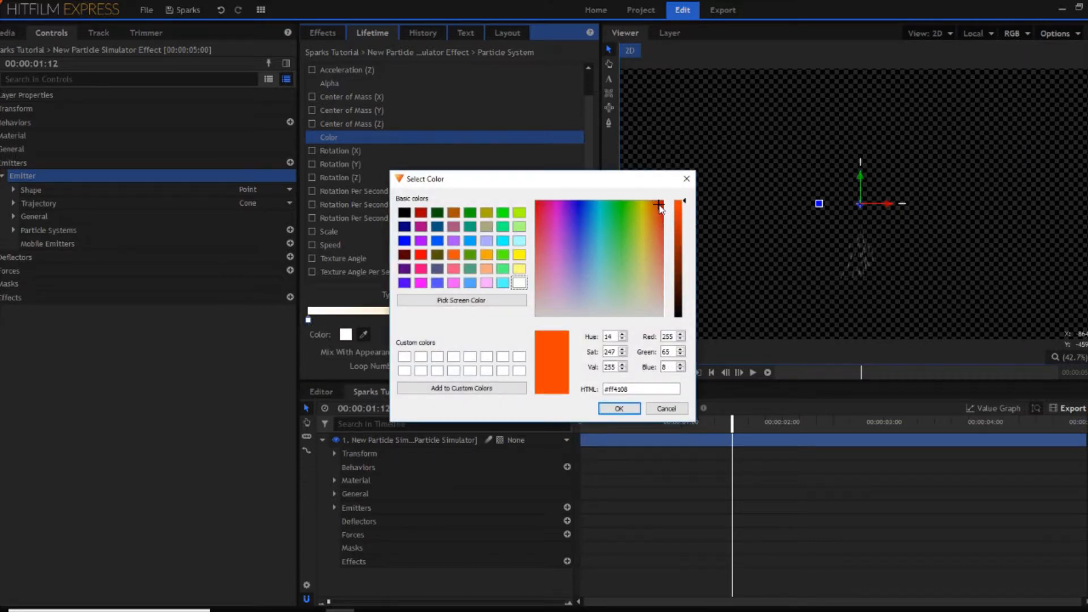
click(618, 408)
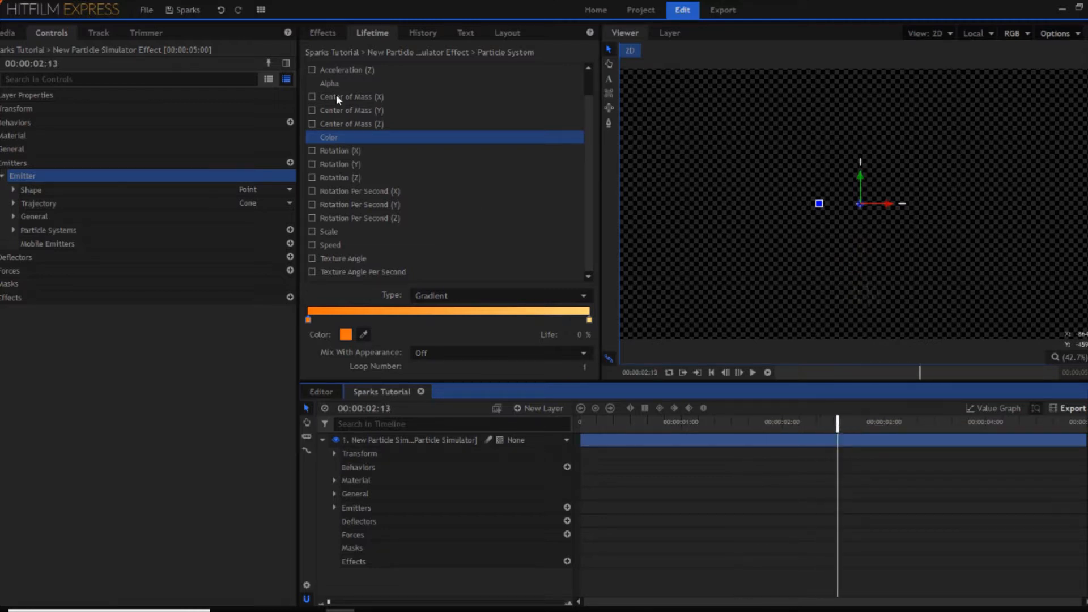
Set Lifetime Alpha to a gradient so particles fade toward transparent.
scroll(up, 3)
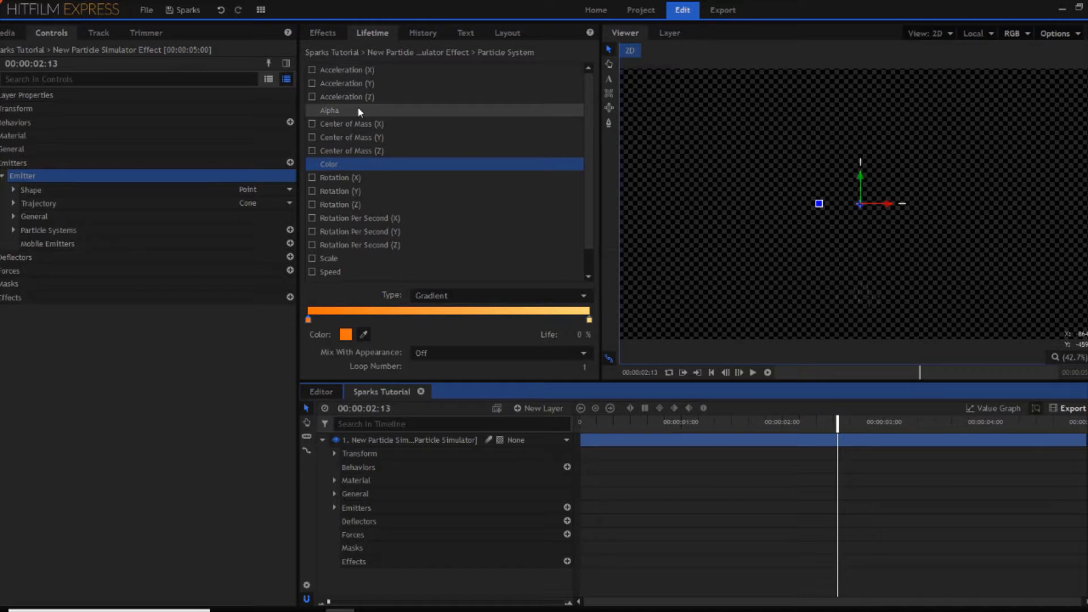
click(498, 309)
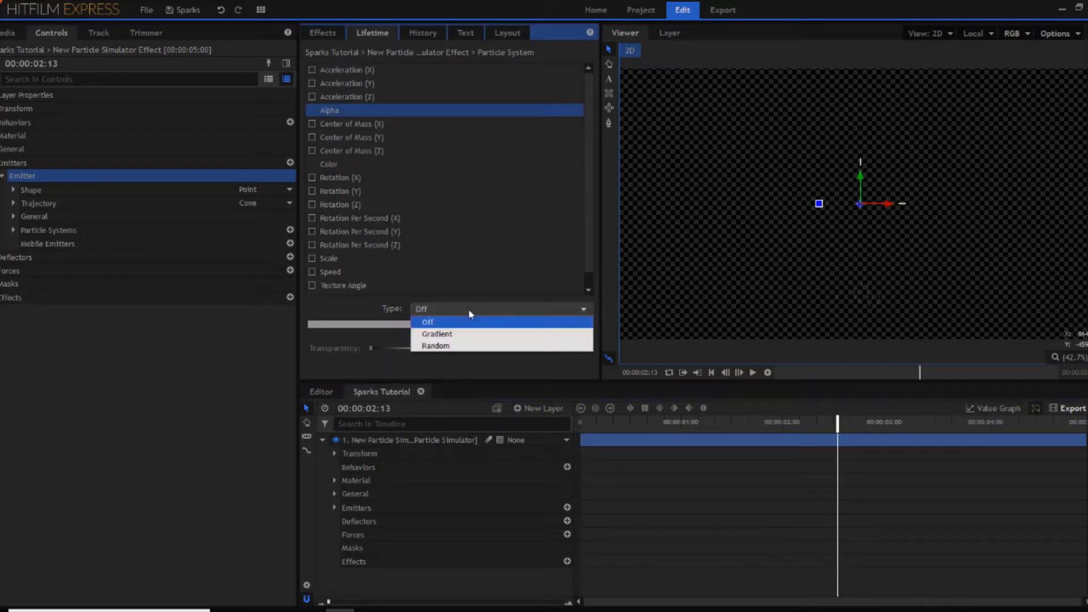
click(436, 333)
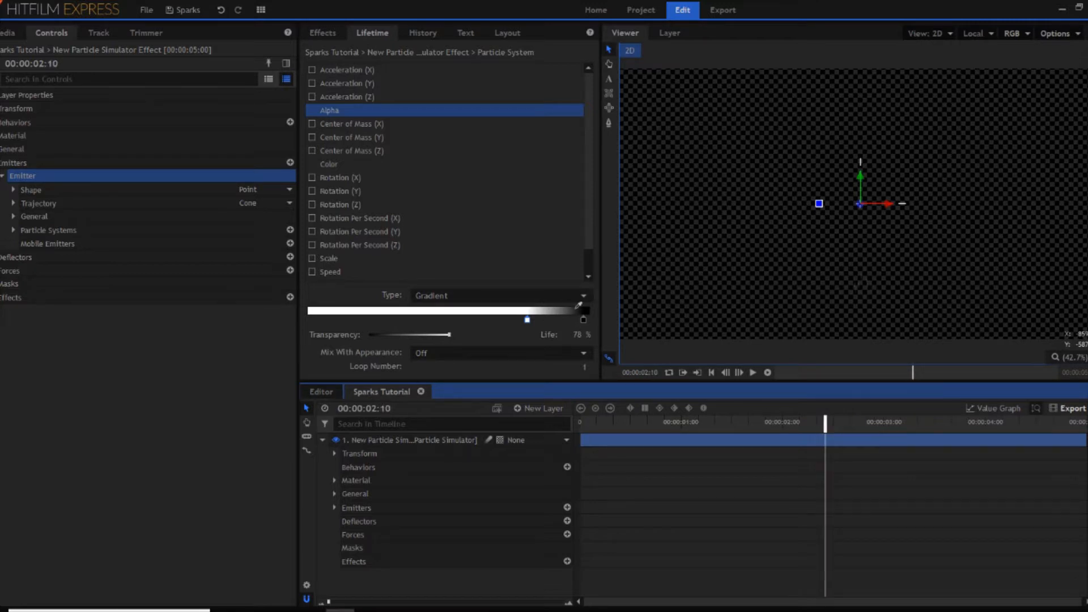
mouse_move(425, 194)
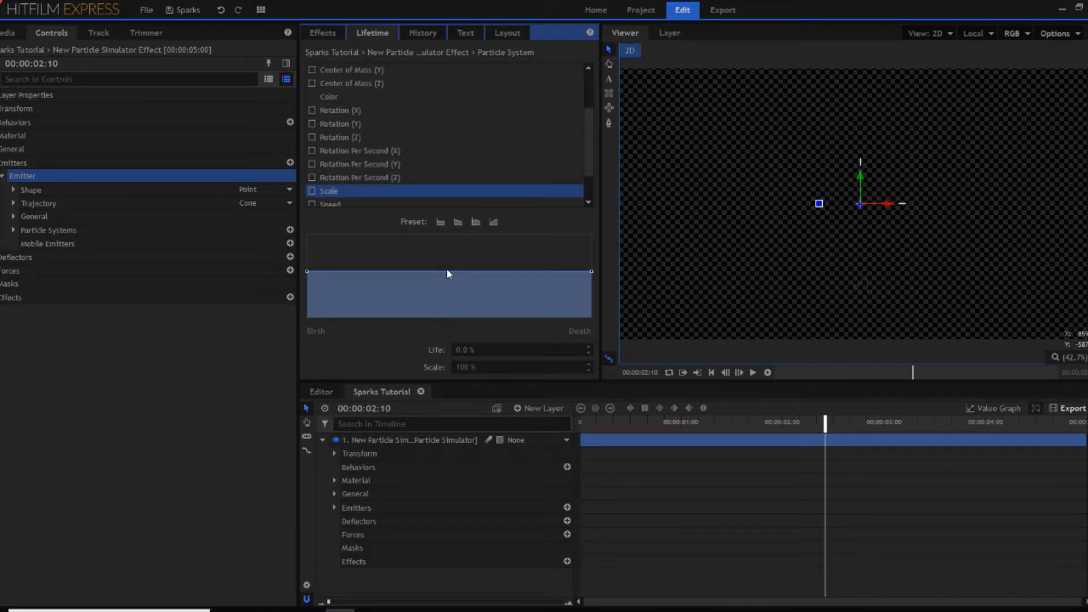
mouse_move(591, 276)
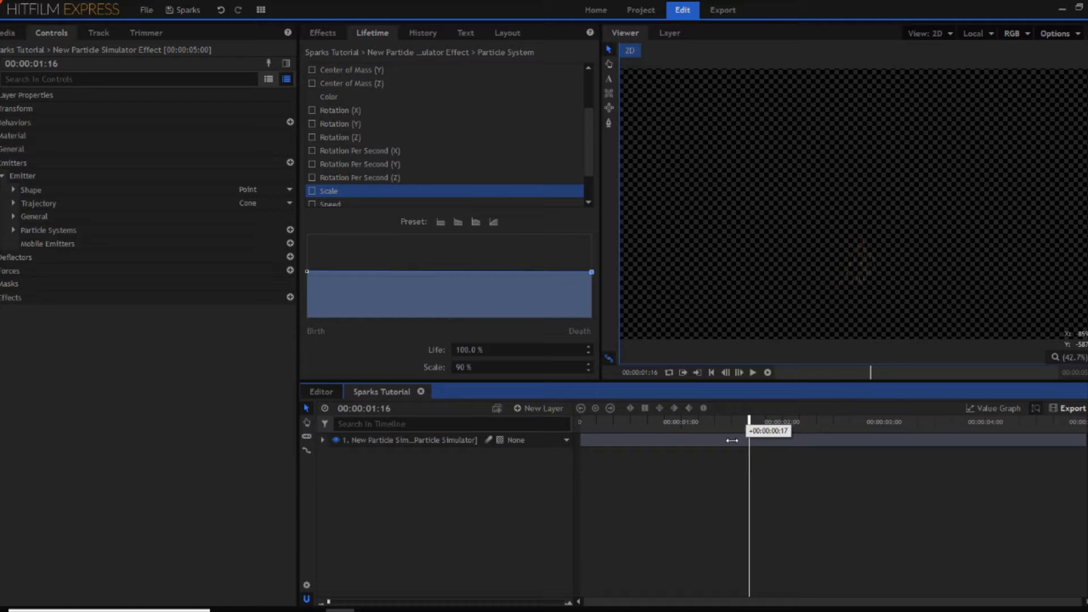
Place Corridor.jpg from Media as a background layer beneath the particle simulator.
click(7, 31)
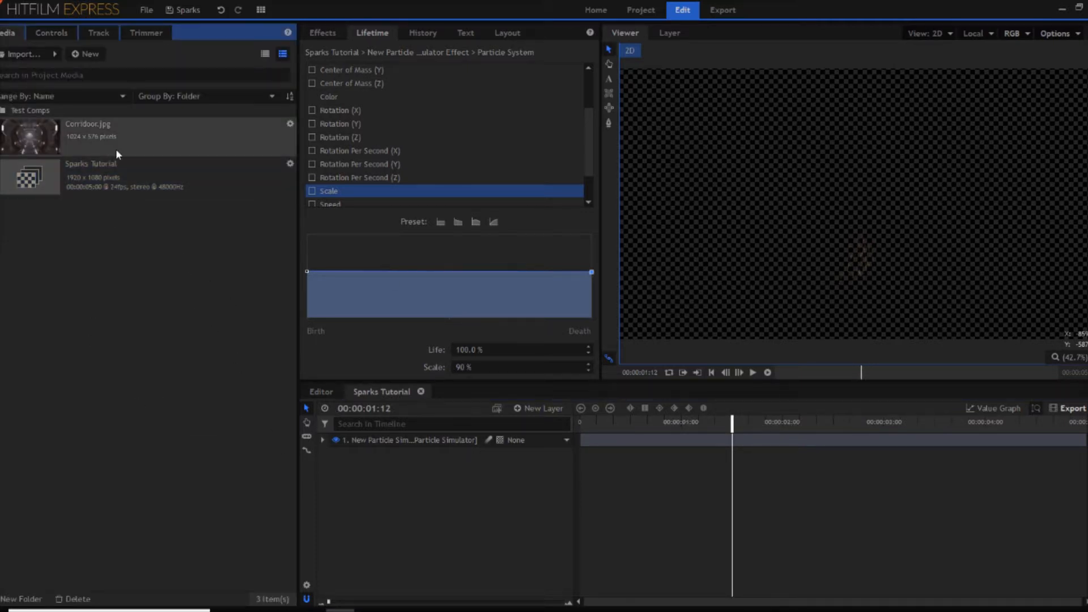
click(138, 131)
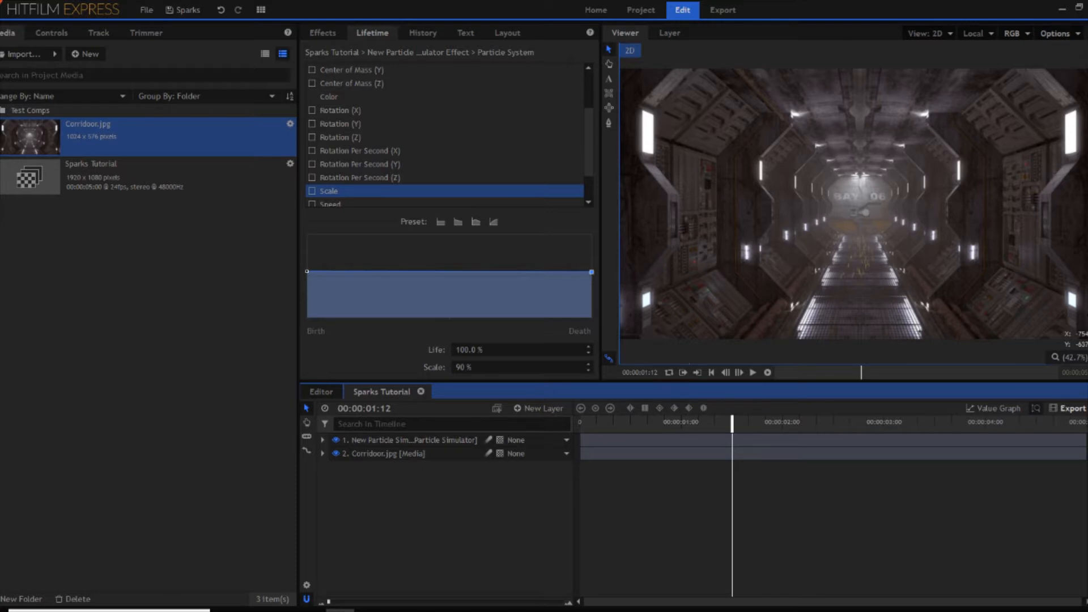
click(410, 439)
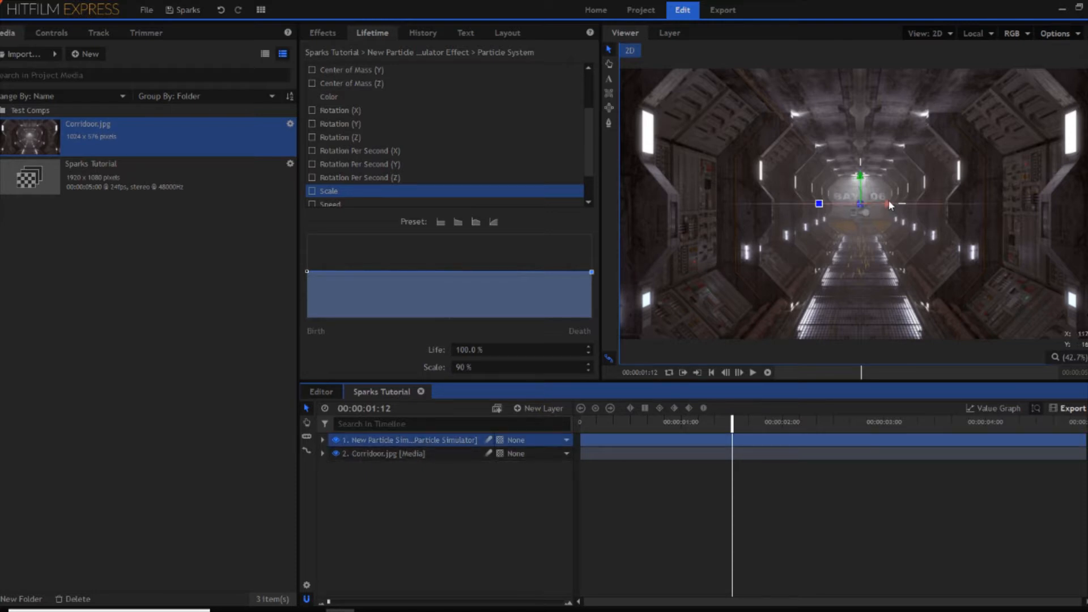
Move the emitter via Emitter > Shape to 271.6, 374.7 at the corridor's upper-right light.
click(51, 33)
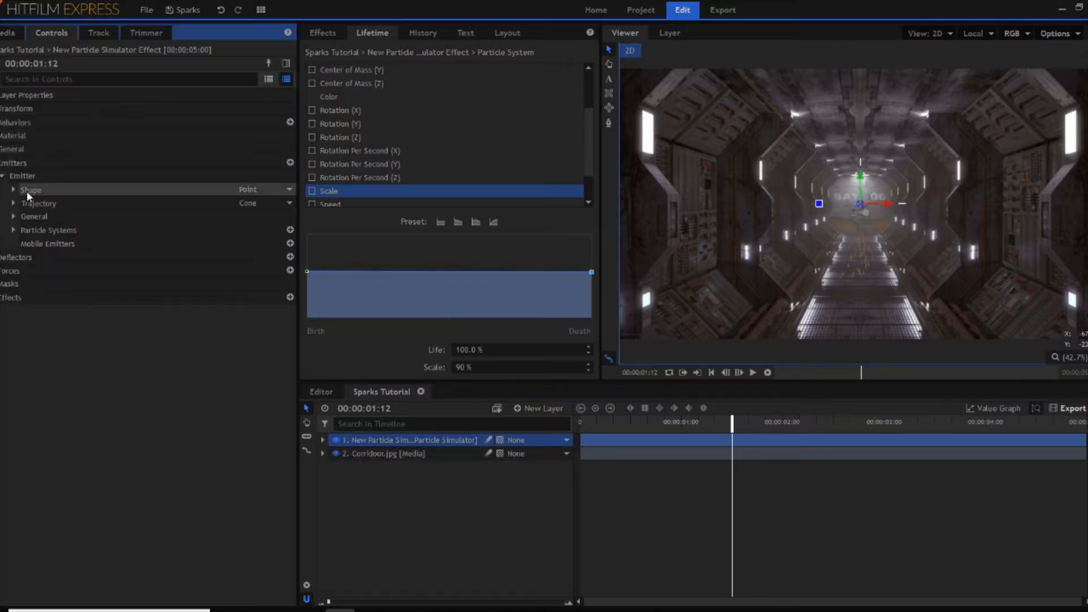
click(23, 176)
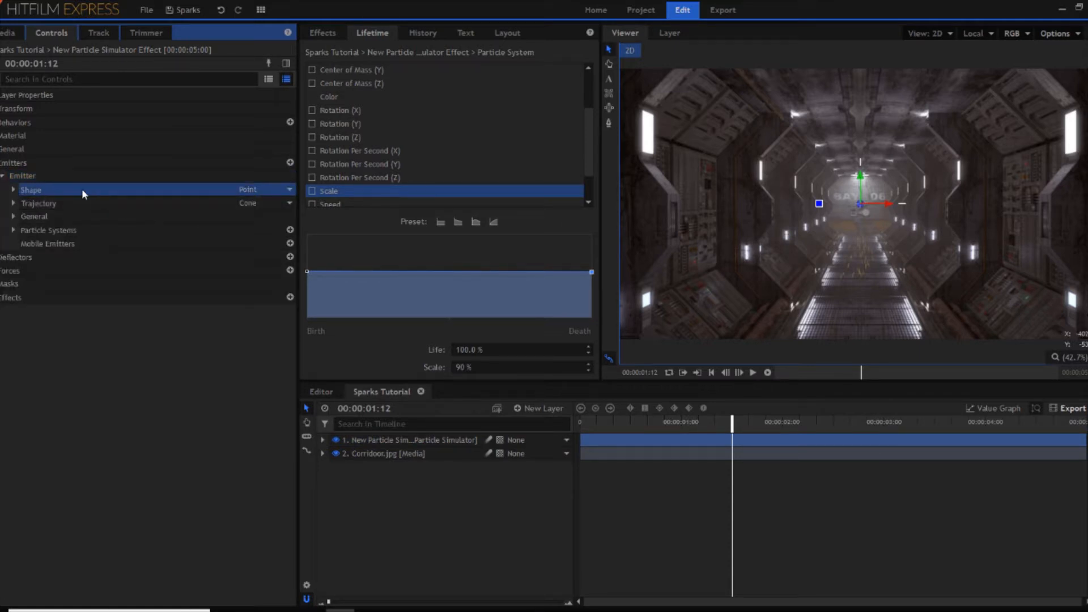
click(13, 189)
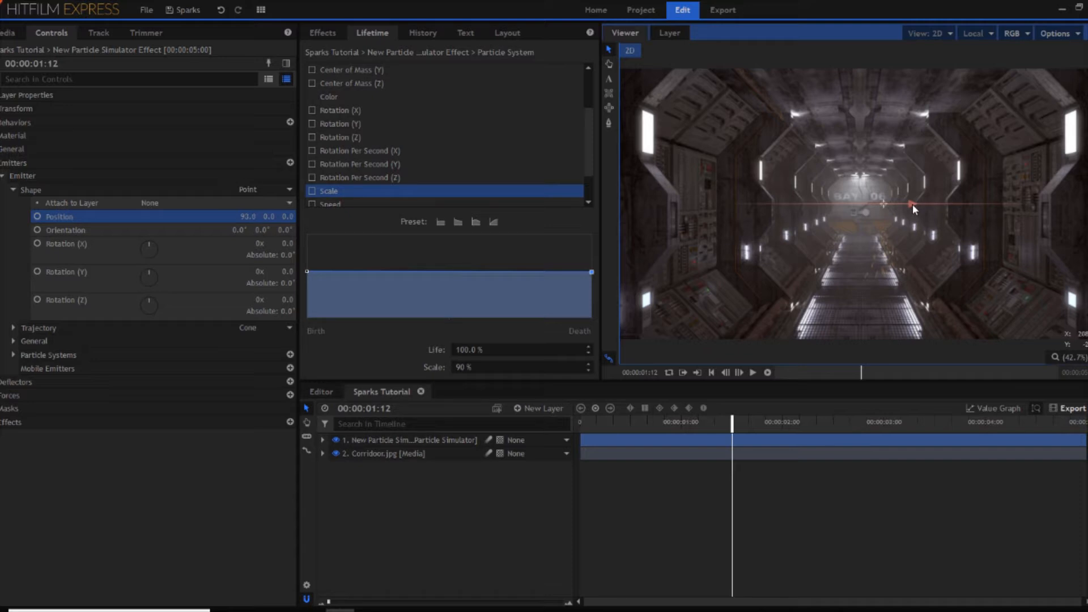
click(17, 109)
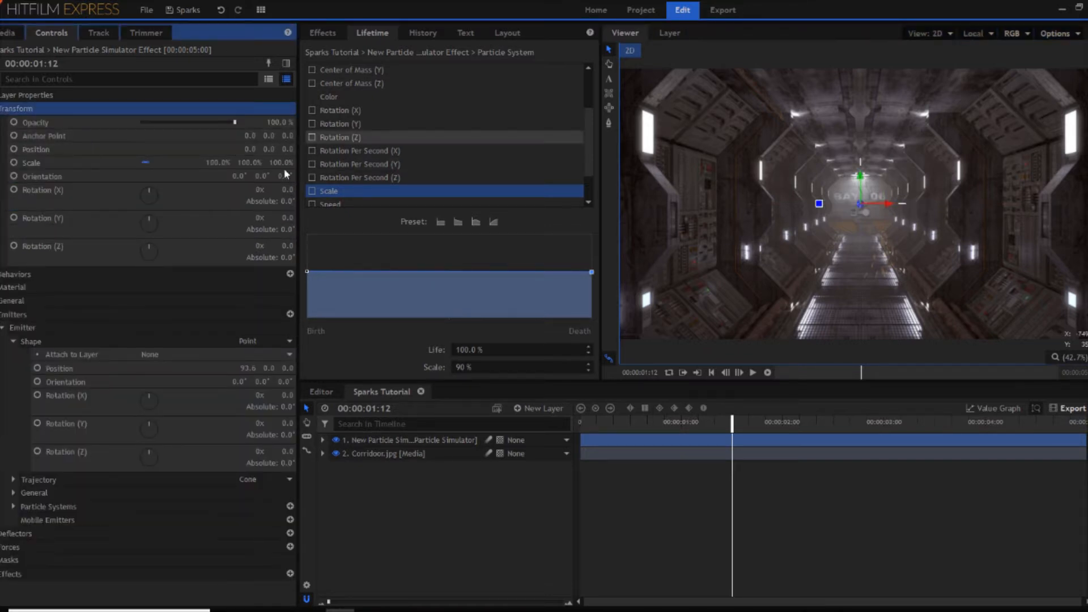
click(15, 109)
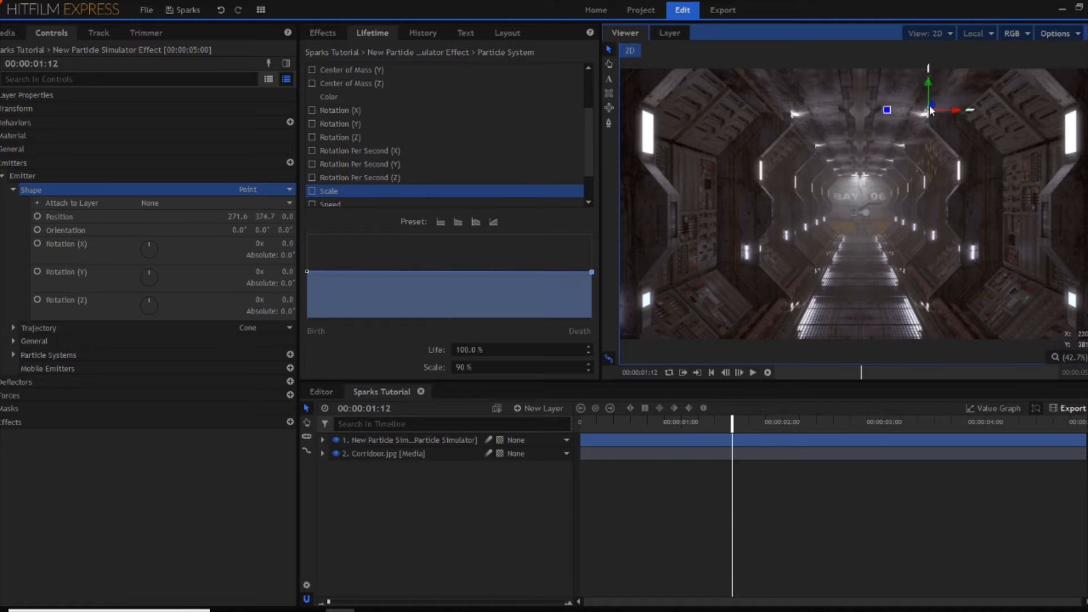
mouse_move(937, 85)
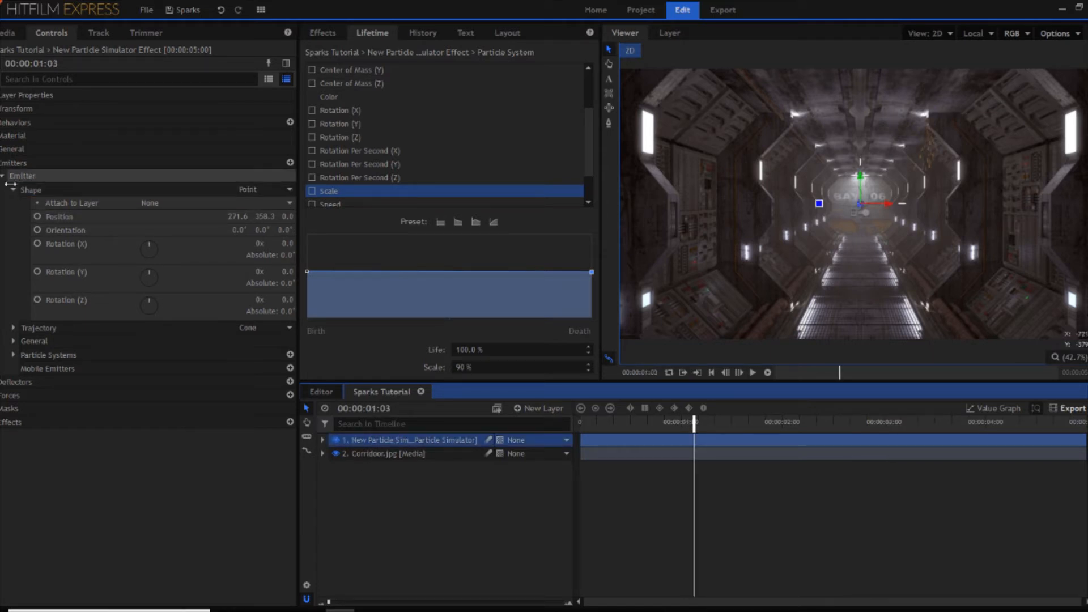
Duplicate the emitter and position the copy toward the corridor's left side.
click(4, 174)
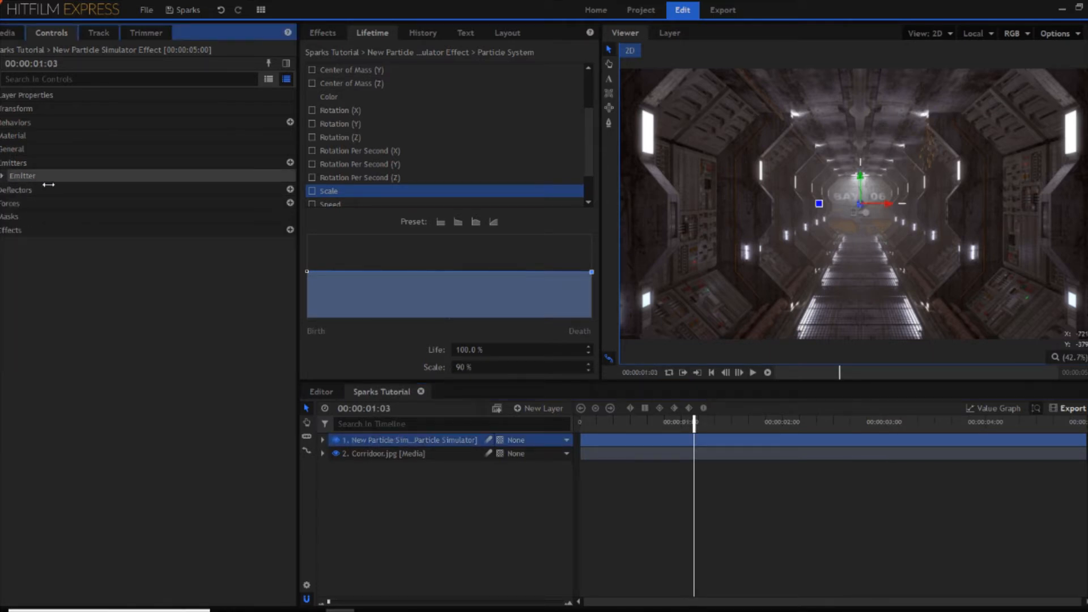
right_click(22, 175)
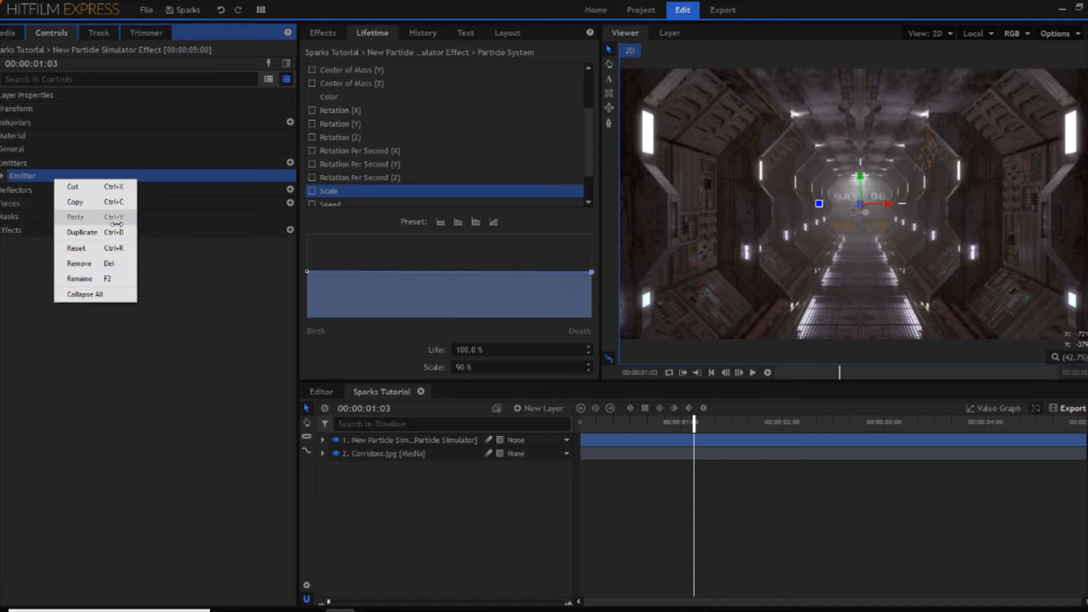
click(75, 218)
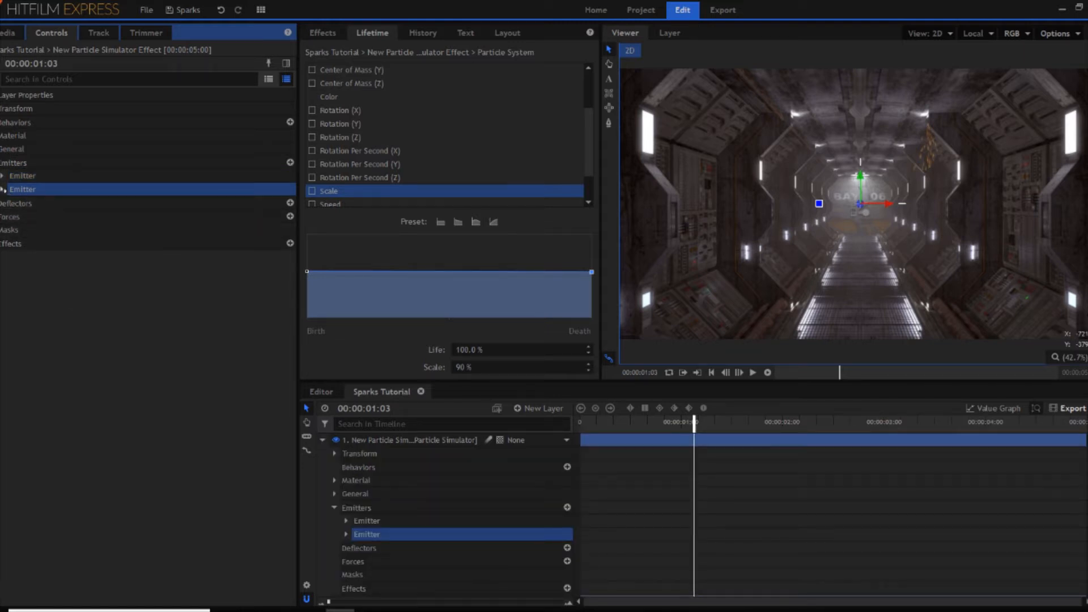
click(5, 189)
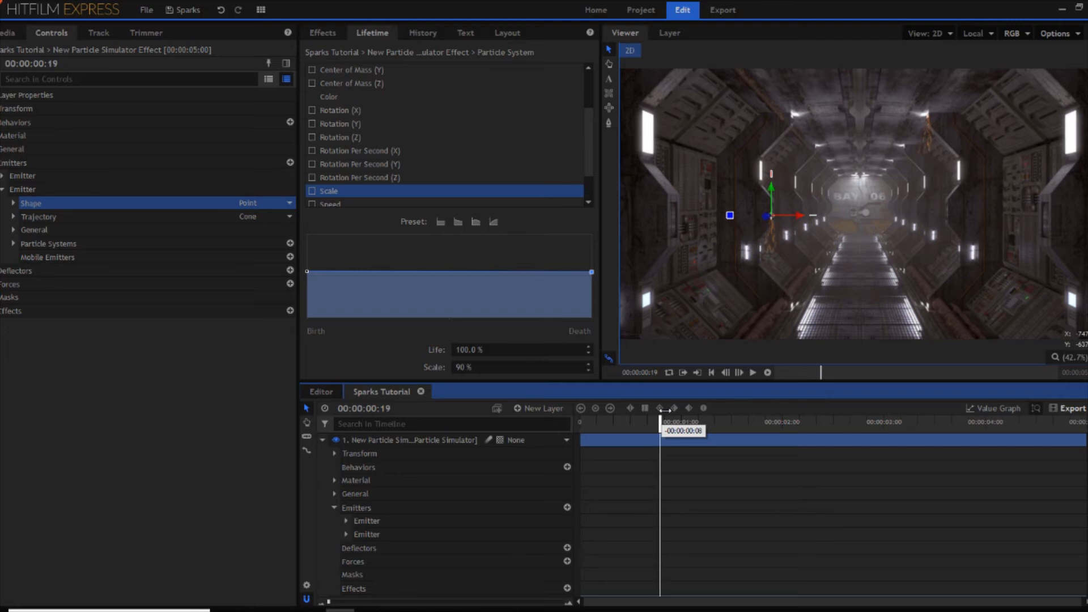
Expand the second emitter's Particle System > General settings in the timeline.
click(347, 534)
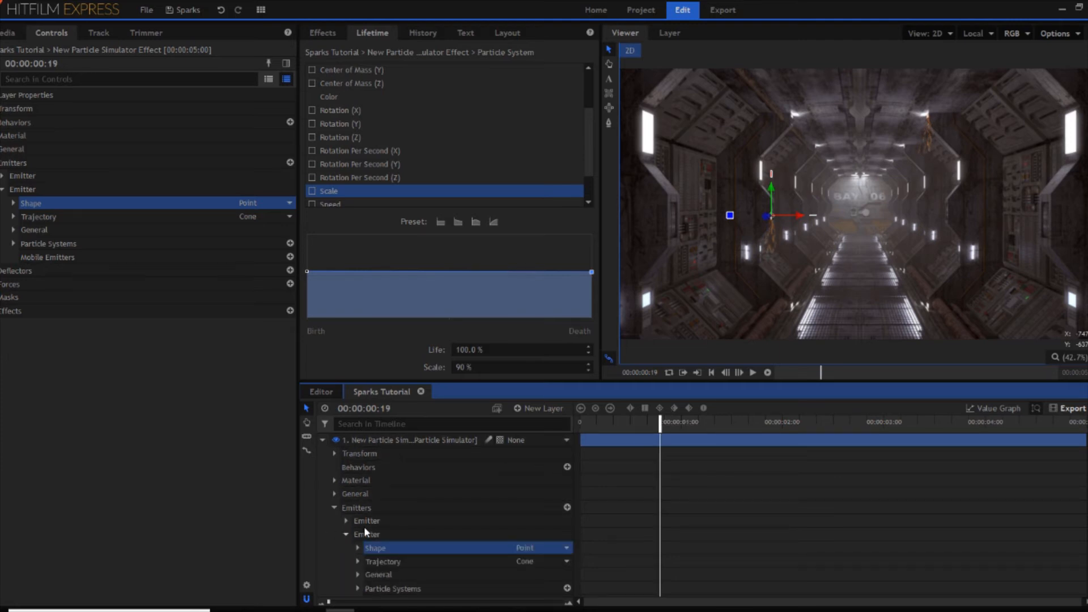
scroll(down, 3)
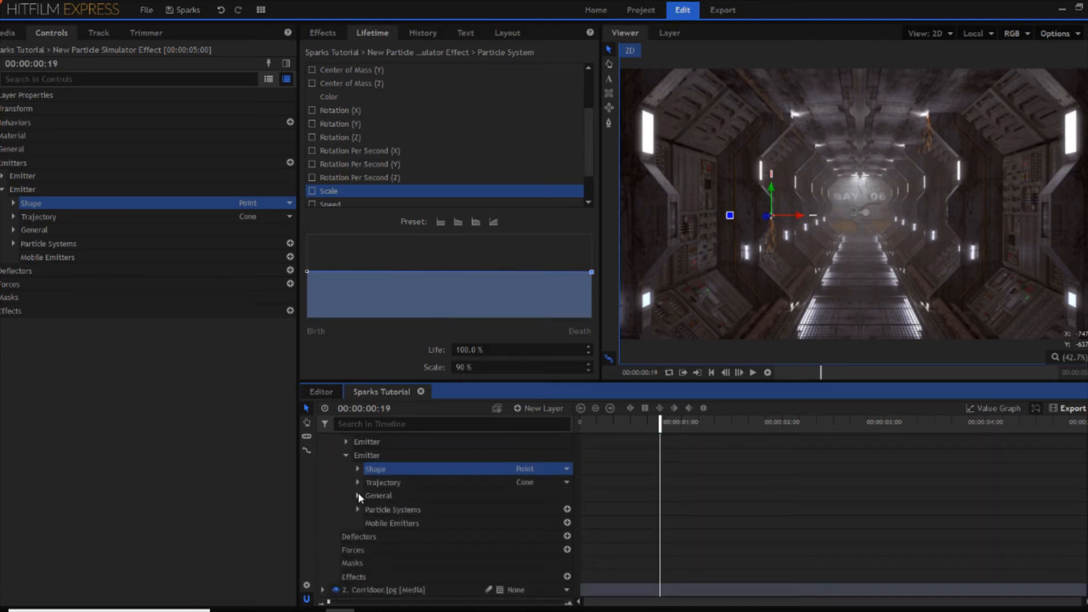
click(357, 509)
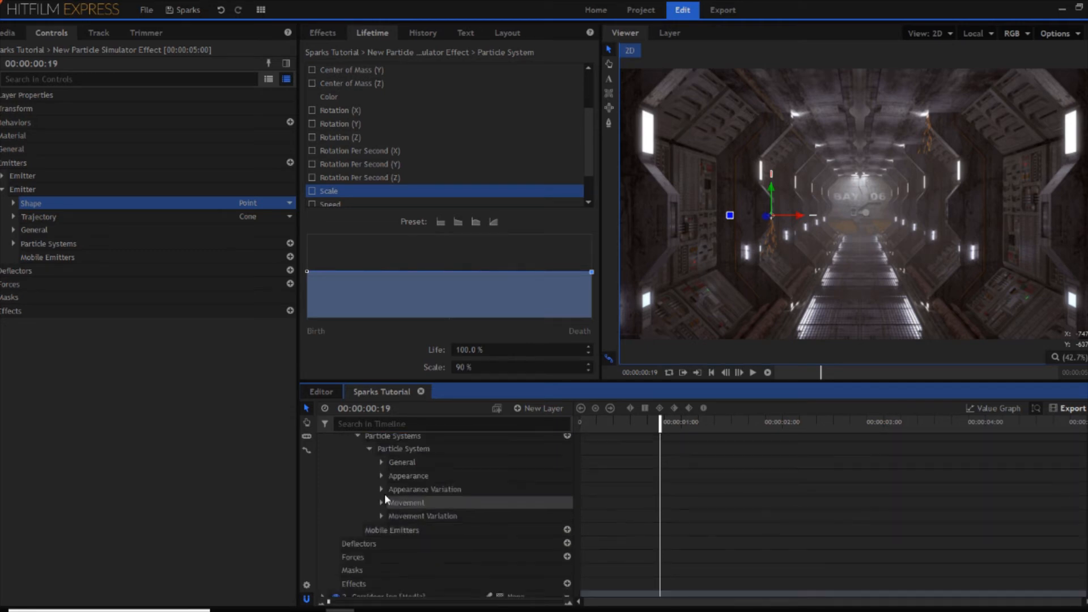
click(380, 462)
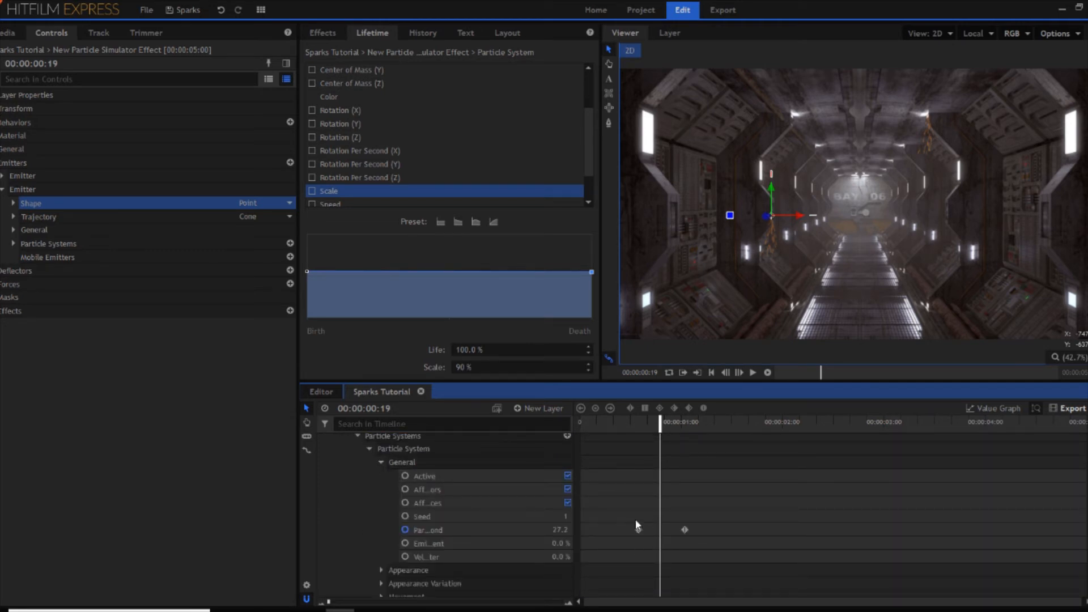